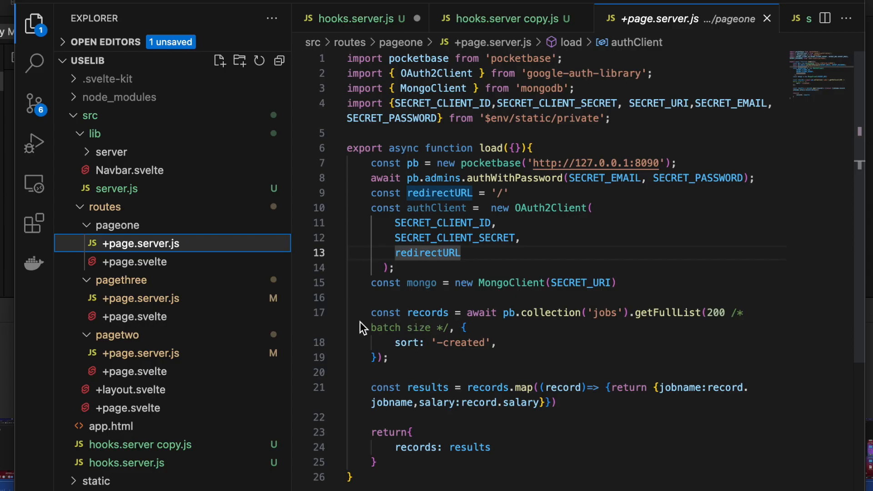
mouse_move(376, 240)
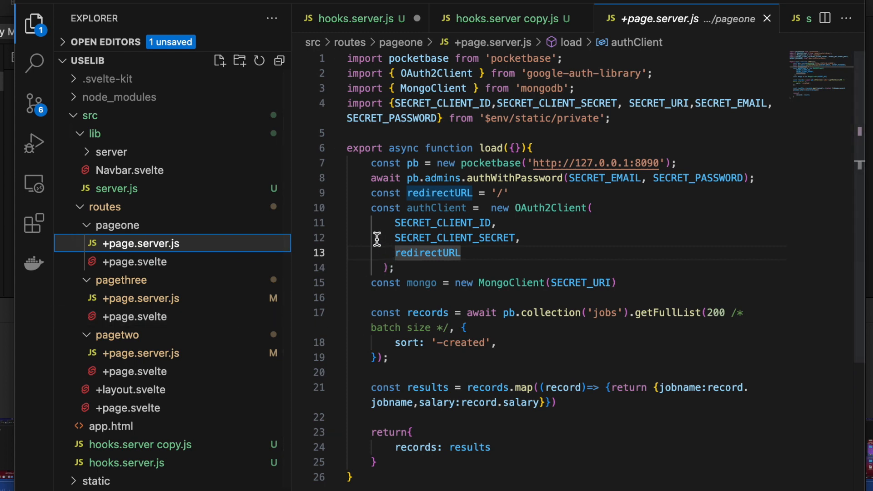
Review pagethree's +page.server.js, hooks.server copy.js and hooks.server.js in the Explorer.
click(141, 299)
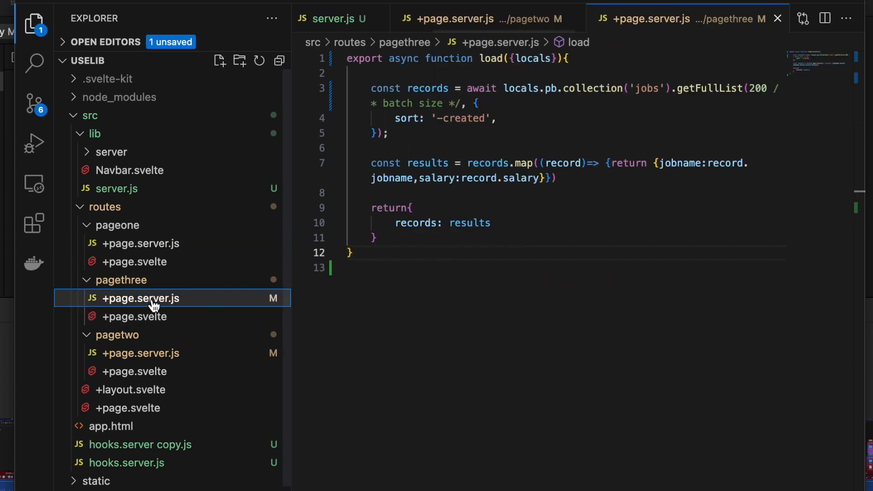
mouse_move(140, 445)
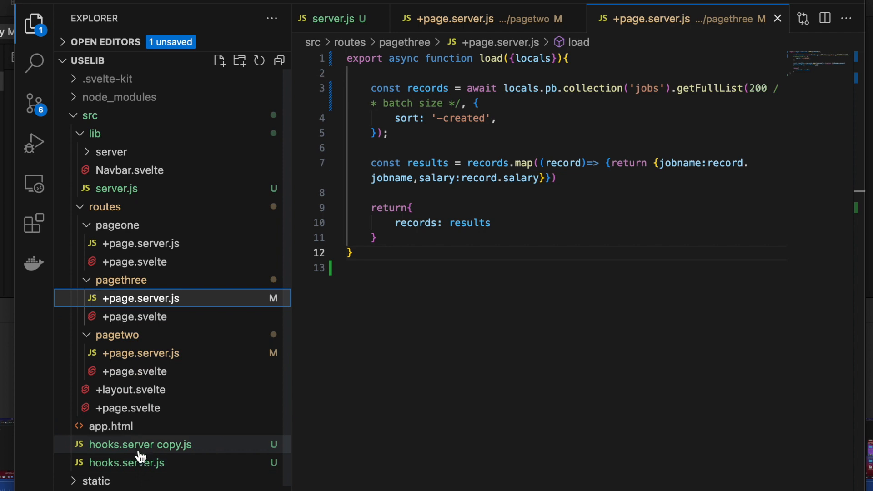
click(140, 445)
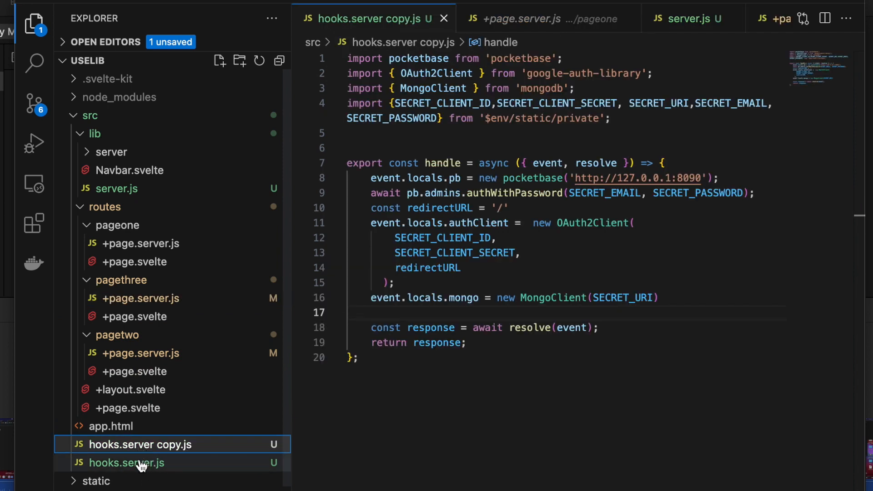
click(126, 463)
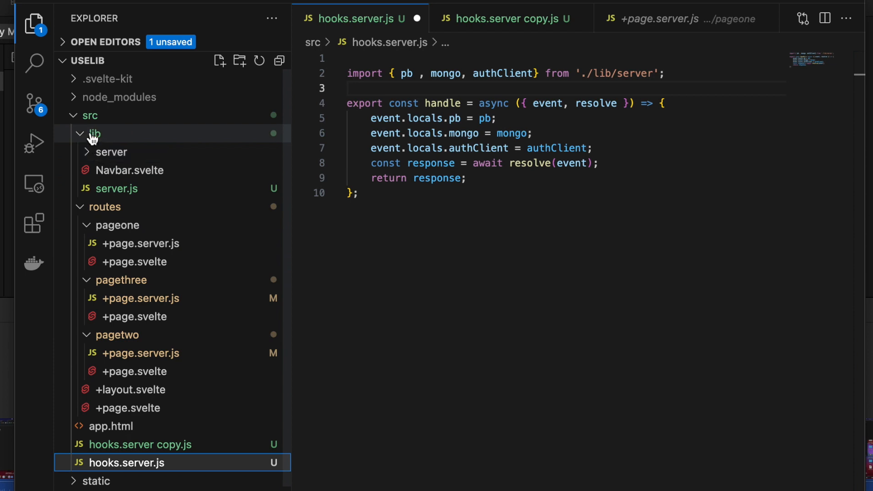
click(117, 188)
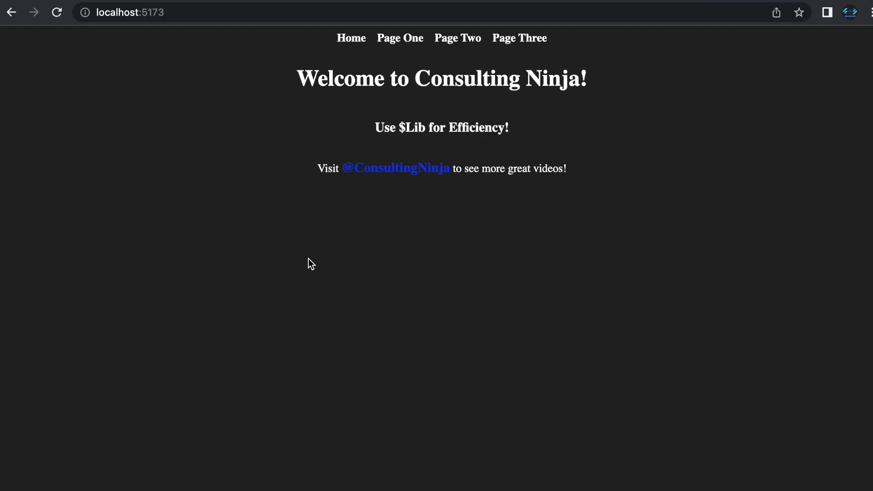
mouse_move(373, 312)
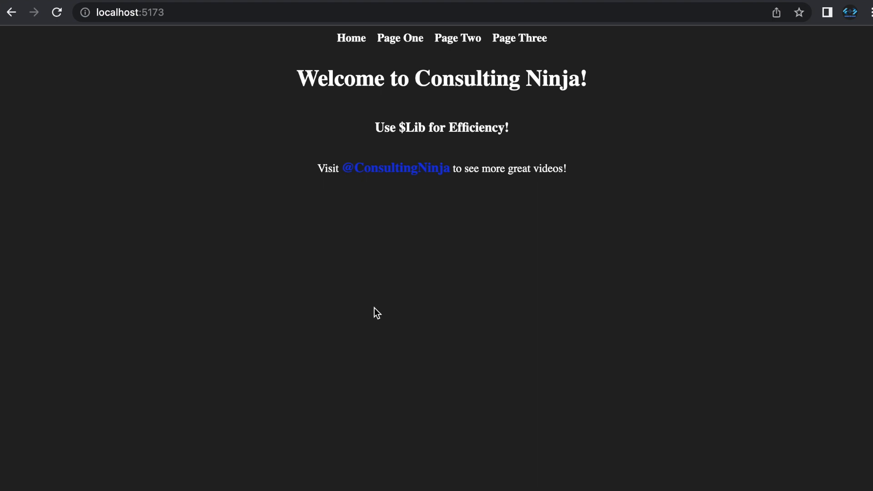
mouse_move(404, 207)
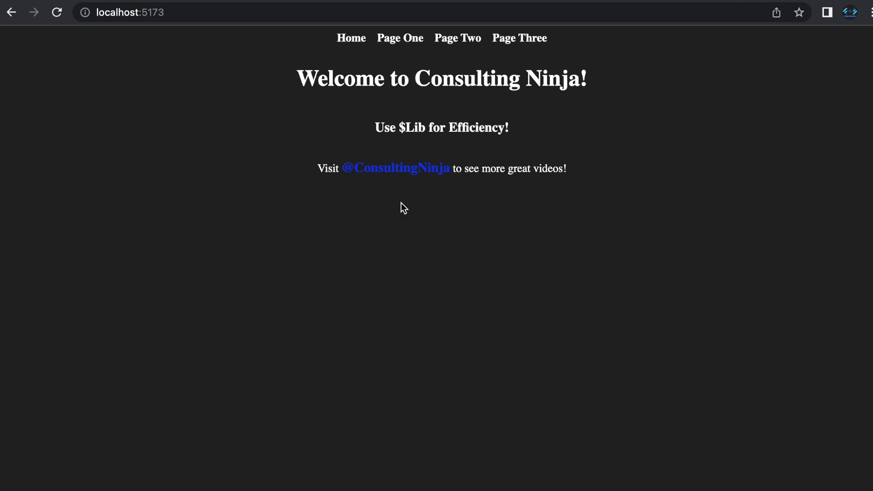
mouse_move(400, 38)
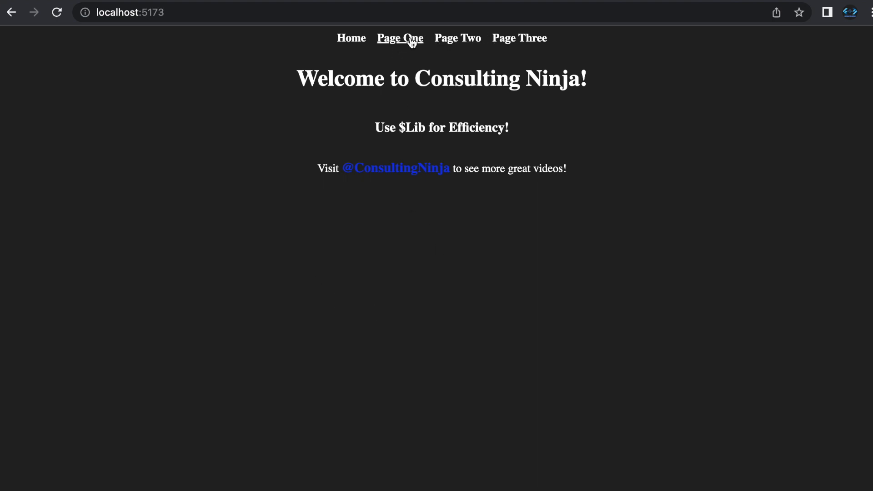
Navigate to Page One listing the Dev, Admin and Garbage Man job records.
click(400, 38)
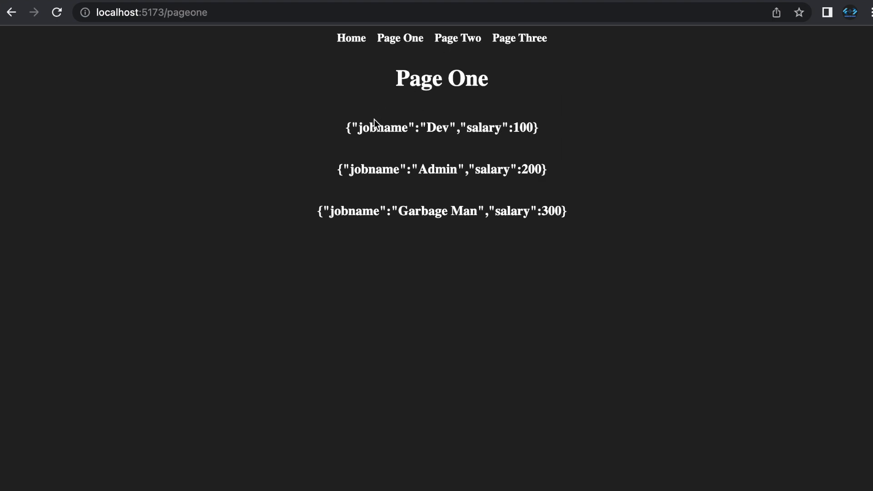
mouse_move(364, 128)
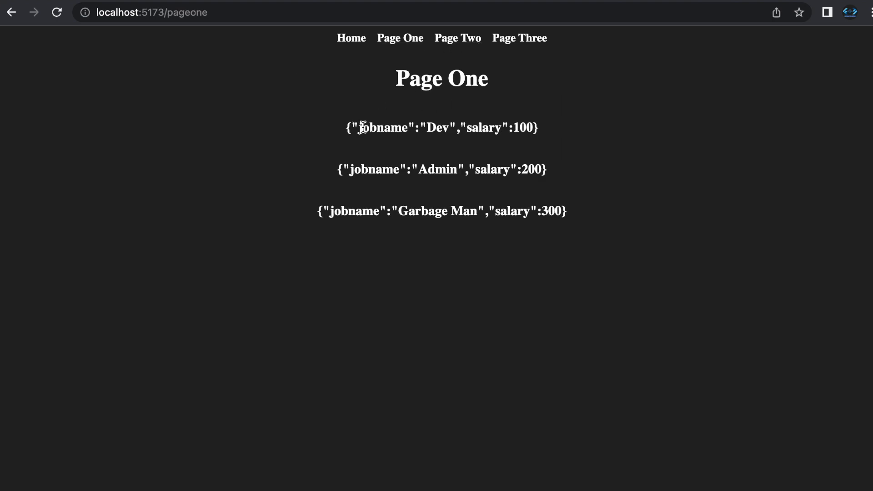
mouse_move(503, 141)
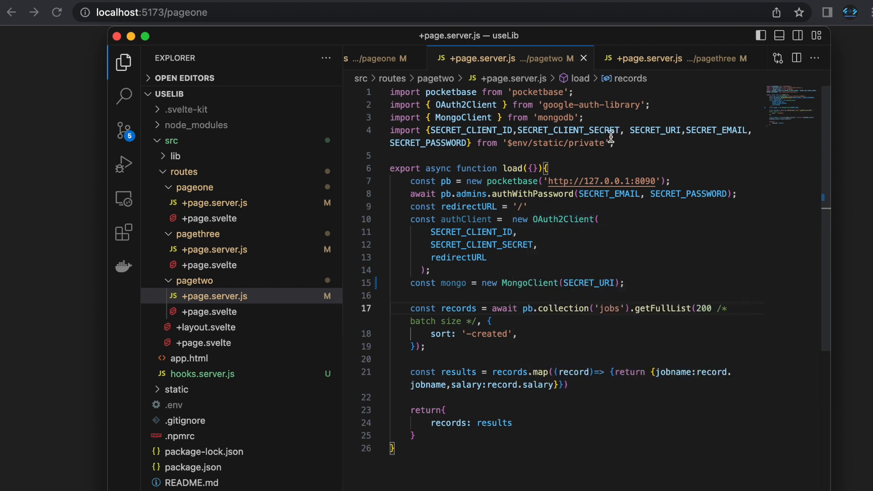
mouse_move(515, 201)
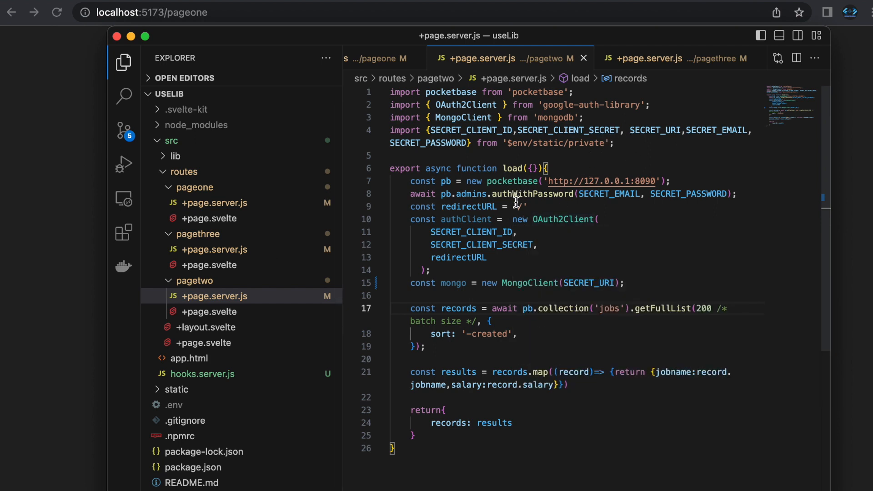
mouse_move(579, 257)
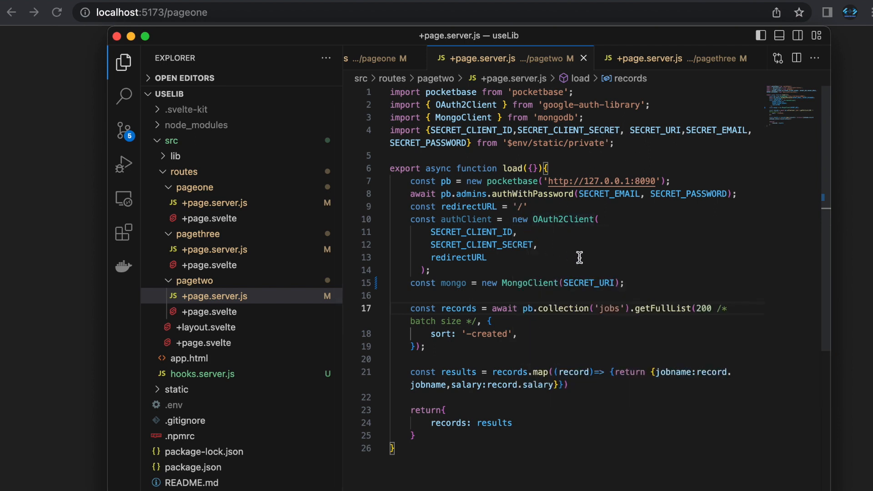
mouse_move(531, 344)
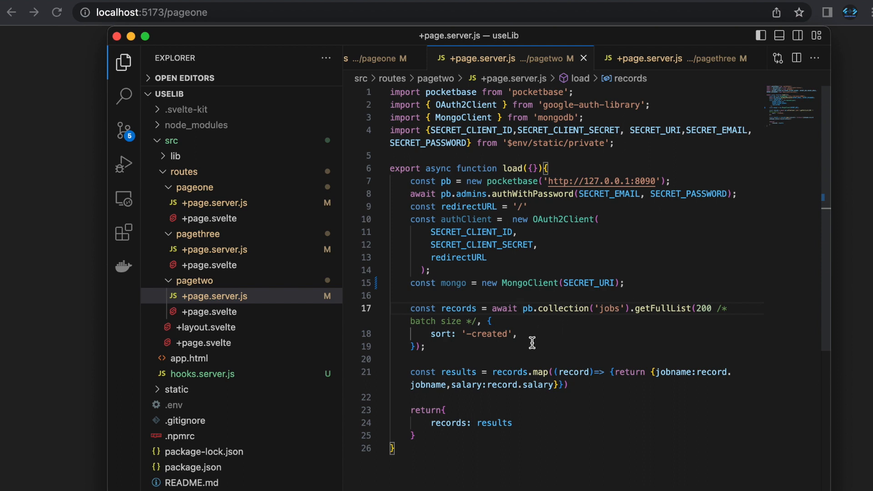
mouse_move(513, 385)
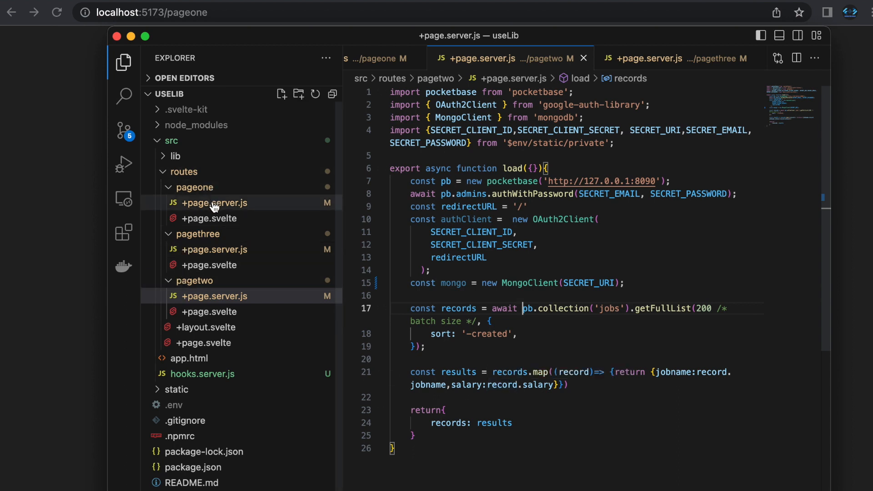
Review the pageone and pagethree +page.server.js load files with their repeated client setup.
click(212, 202)
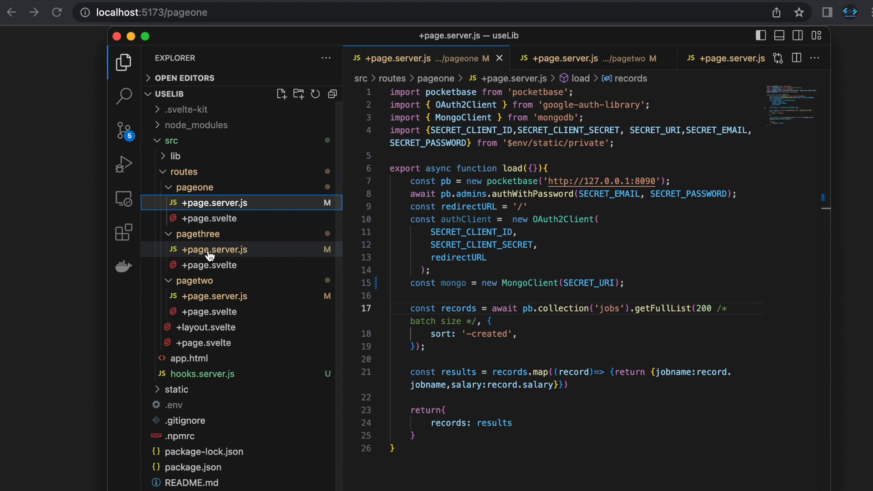
click(212, 249)
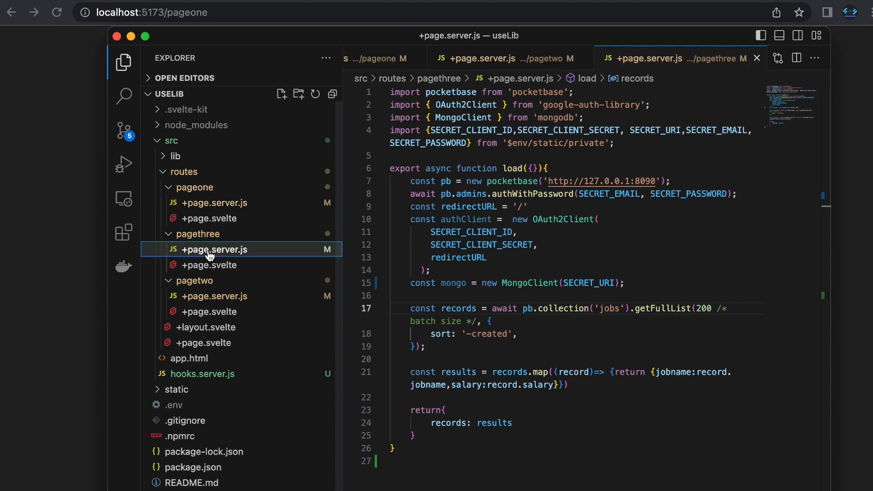
mouse_move(283, 259)
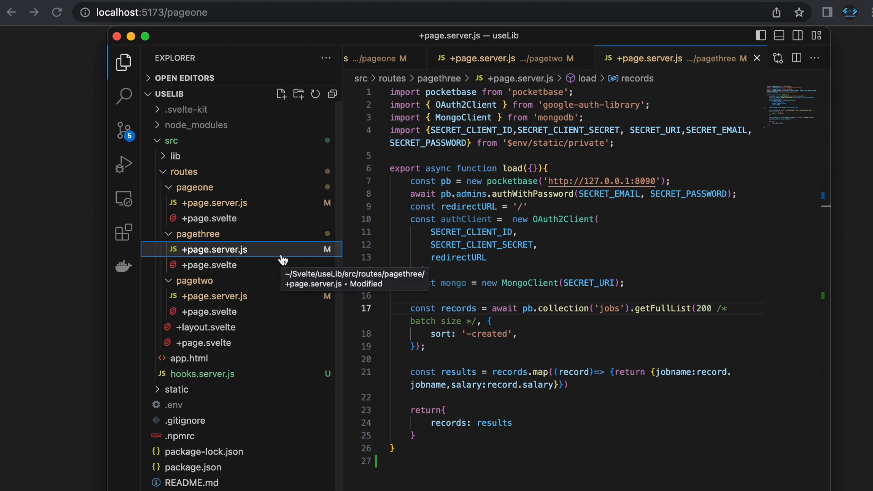
mouse_move(243, 357)
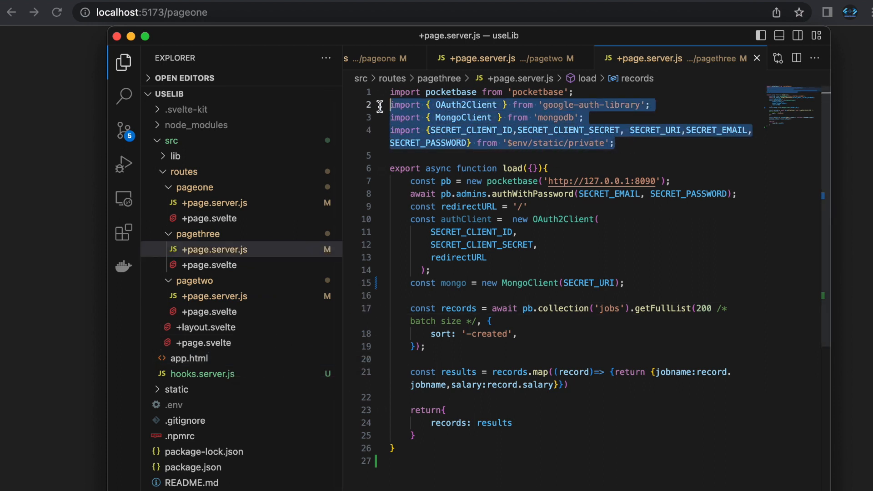
mouse_move(226, 374)
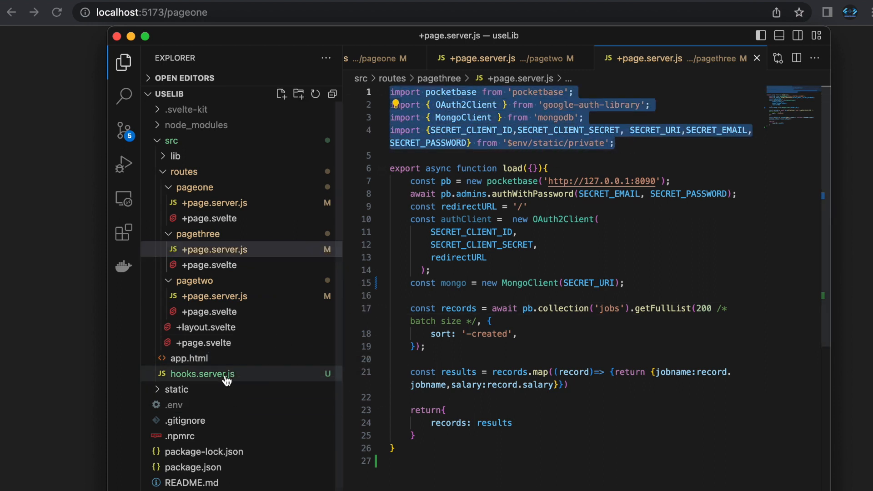
Move the pocketbase import and client setup from pageone's load into hooks.server.js handle, assigning event.locals.pb.
click(203, 373)
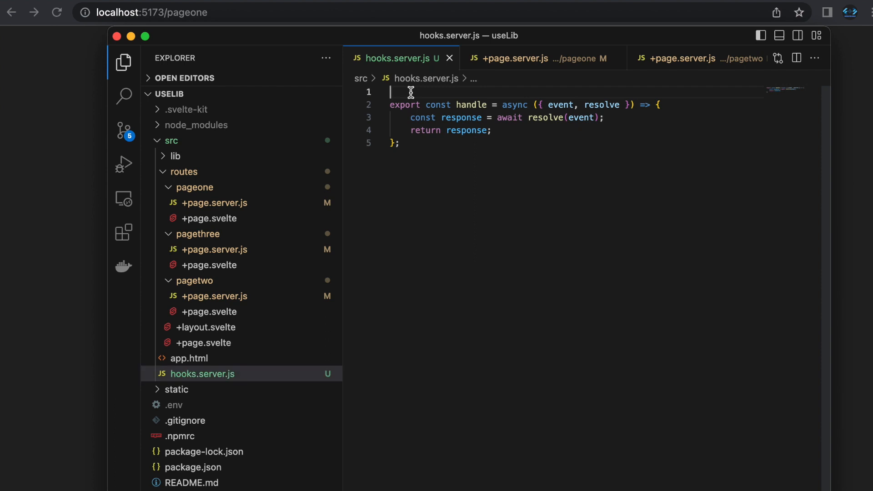
text(import pocketbase from 'pocketbase';)
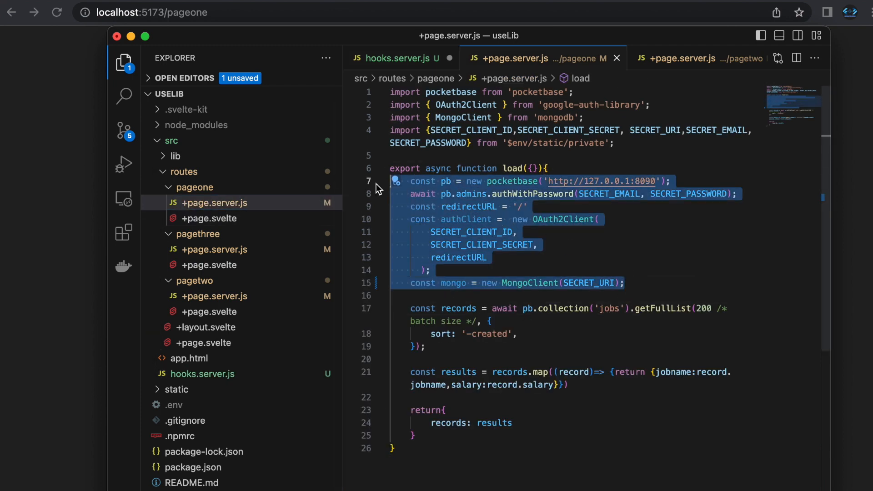
key(Delete)
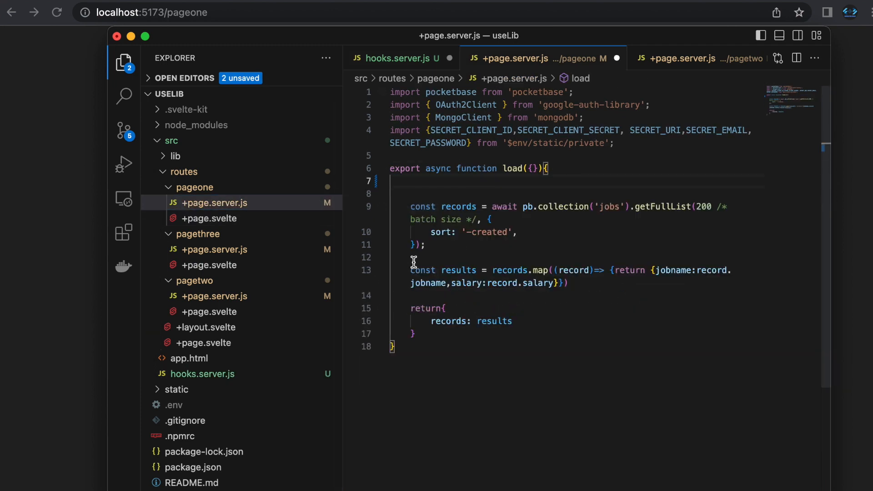
click(202, 374)
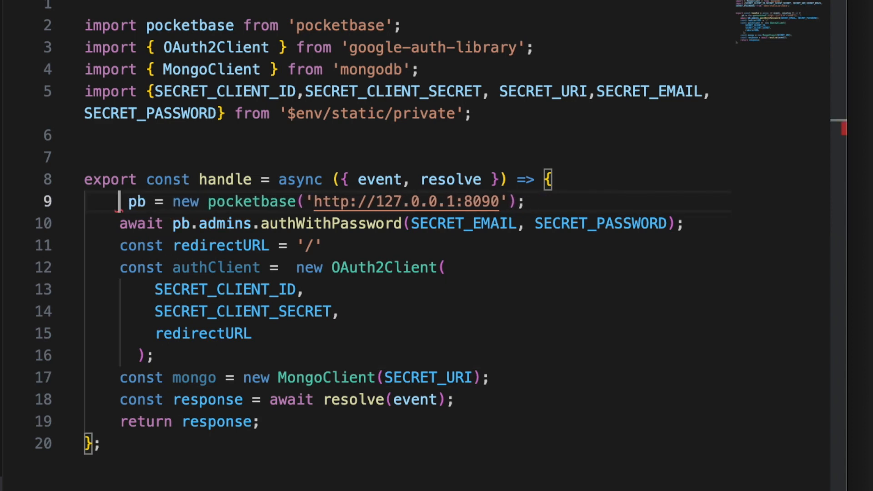
text(event.locals)
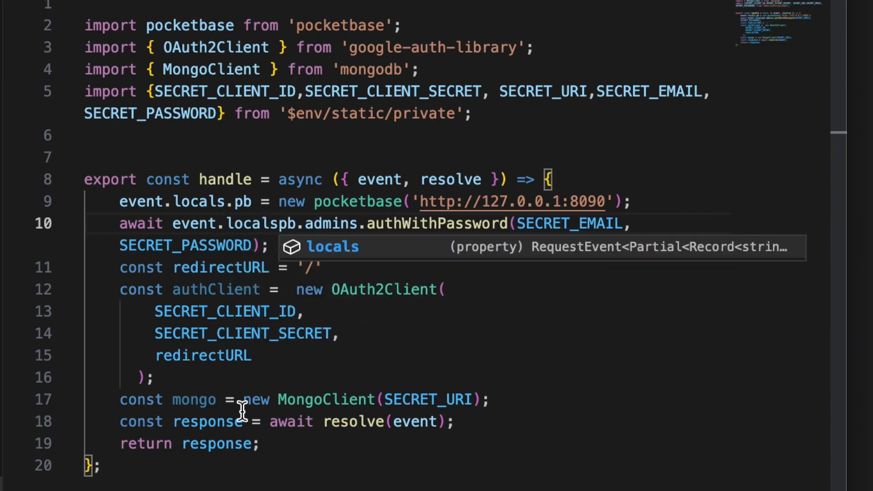
key(enter)
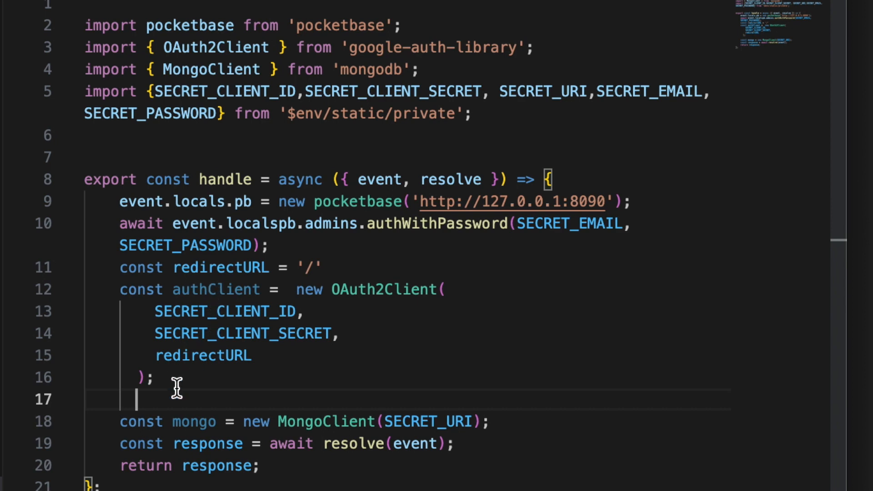
mouse_move(311, 223)
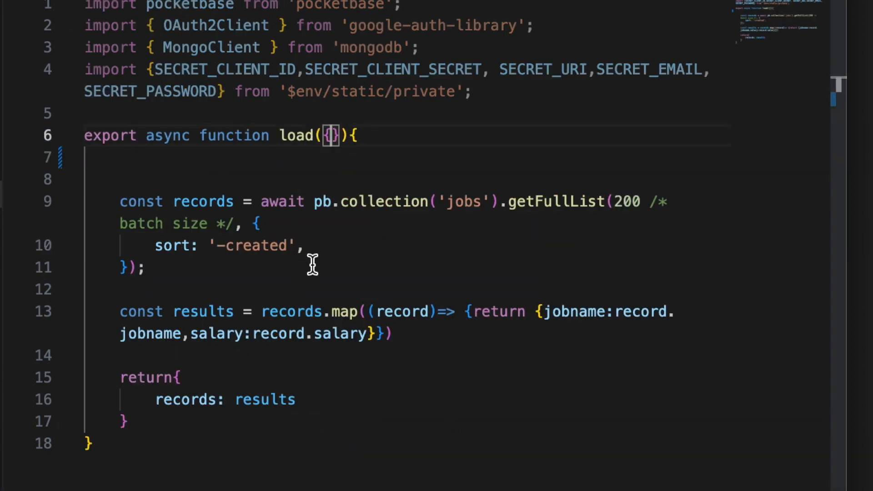
Change pageone's load to take {locals} and query jobs through locals.pb.
text(locals)
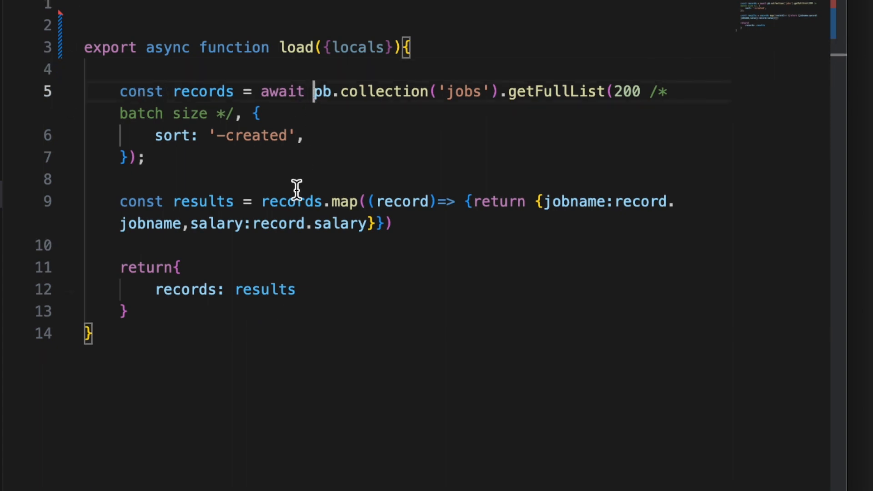
text(lcoa)
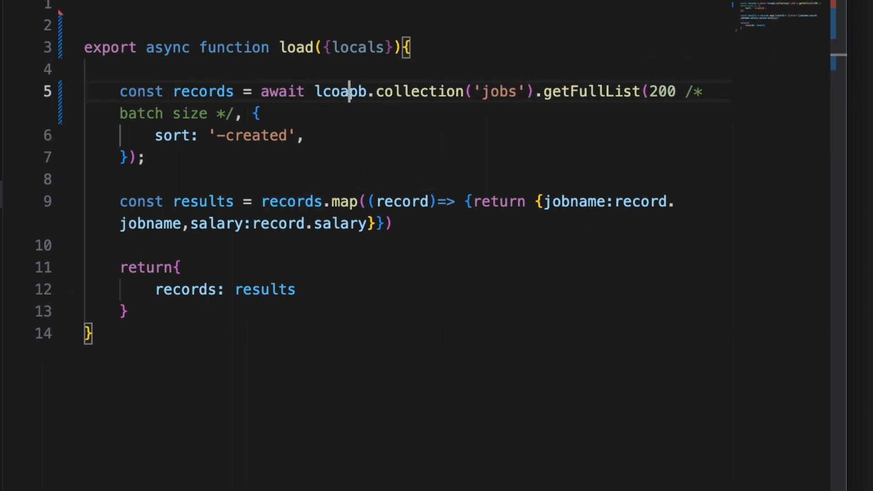
text(local)
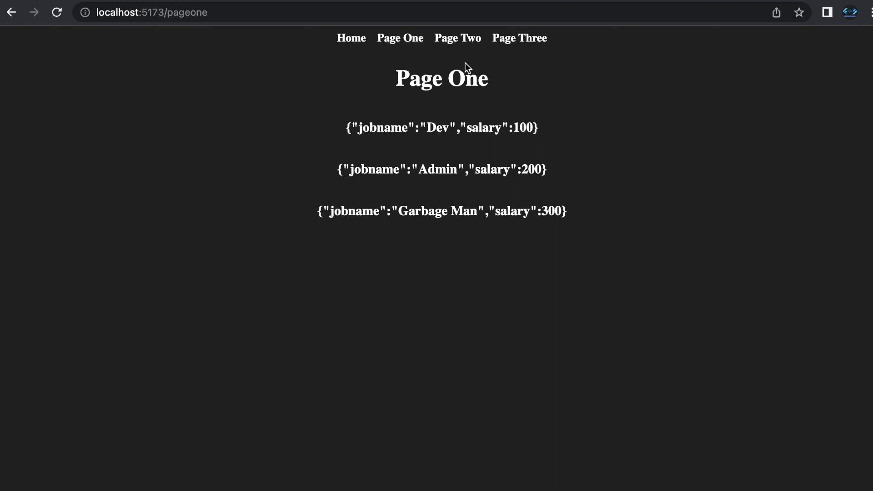
click(519, 38)
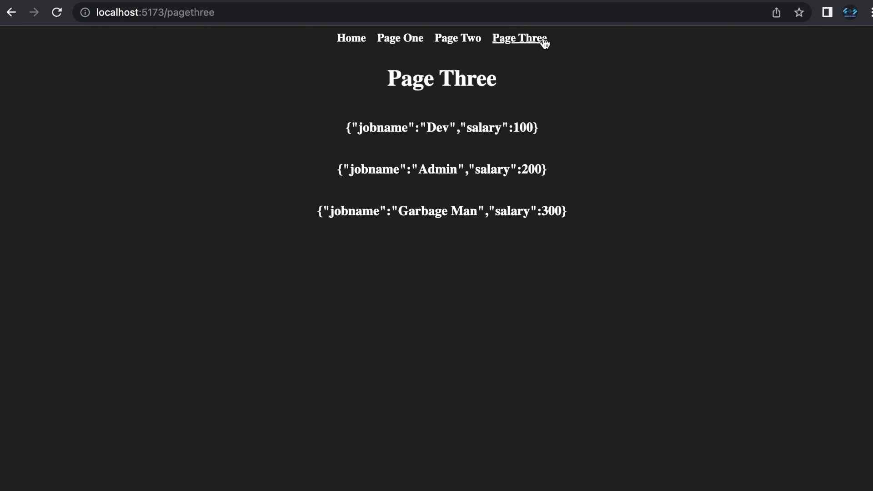
click(400, 38)
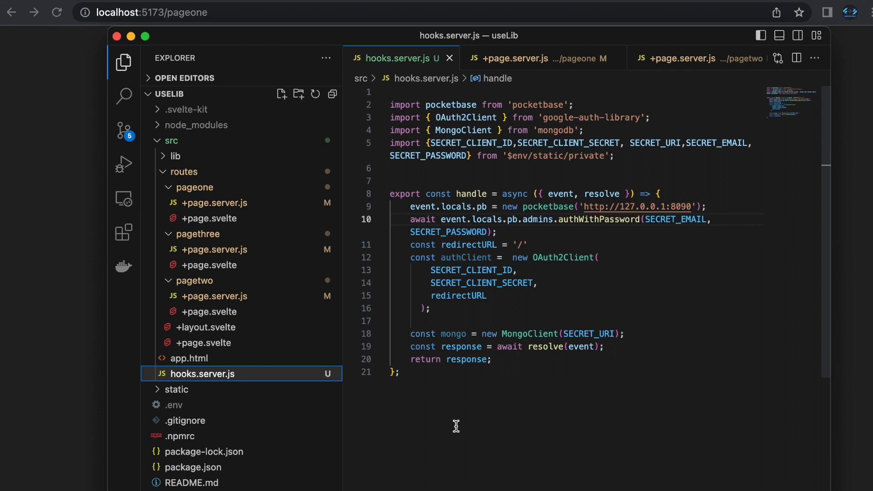
mouse_move(520, 312)
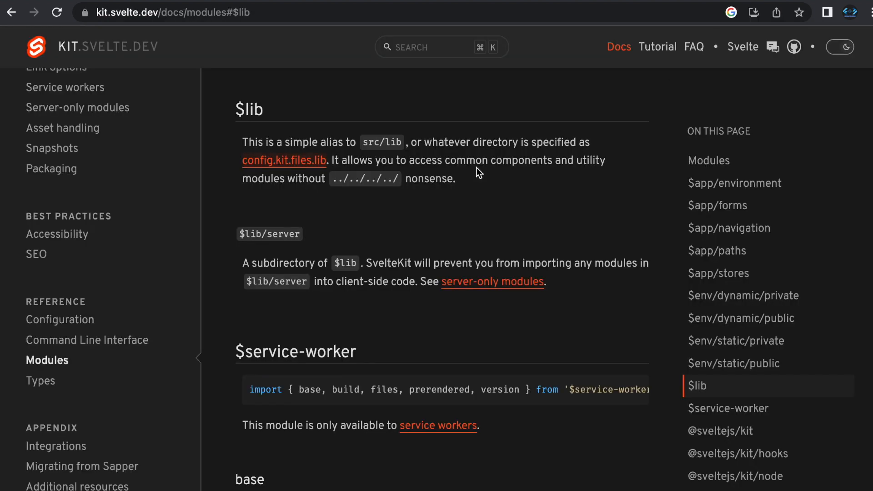
mouse_move(385, 154)
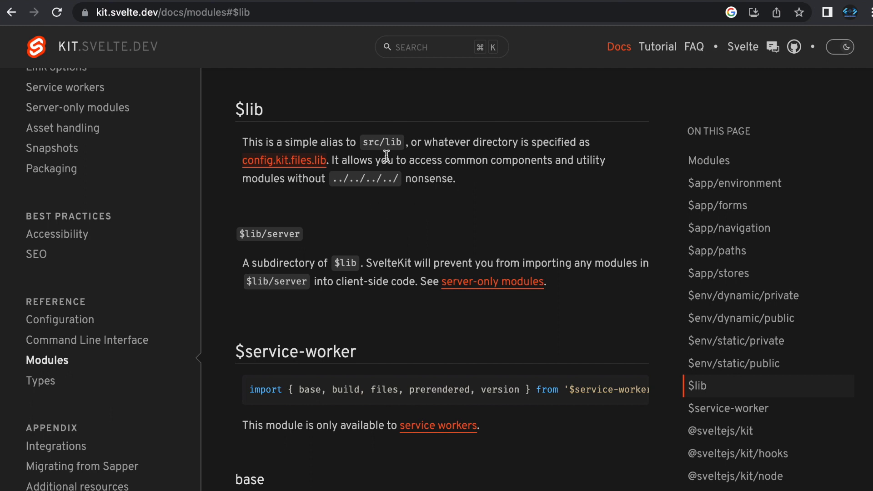
mouse_move(385, 200)
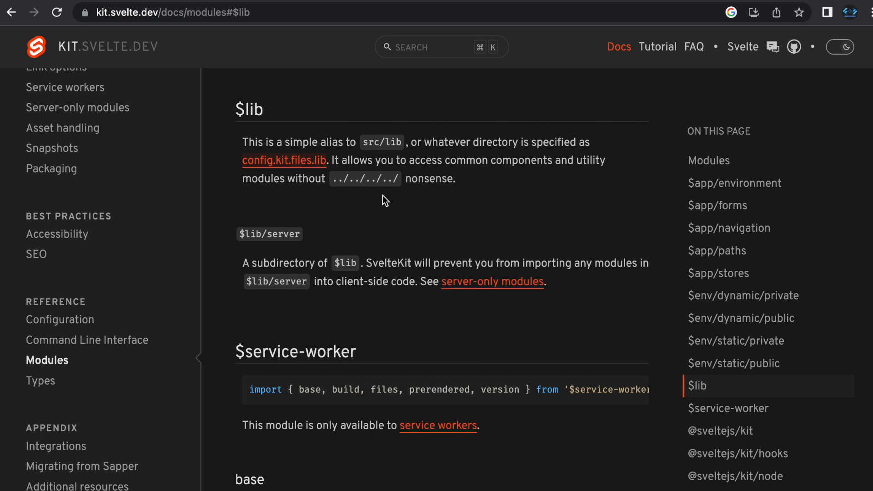
mouse_move(299, 296)
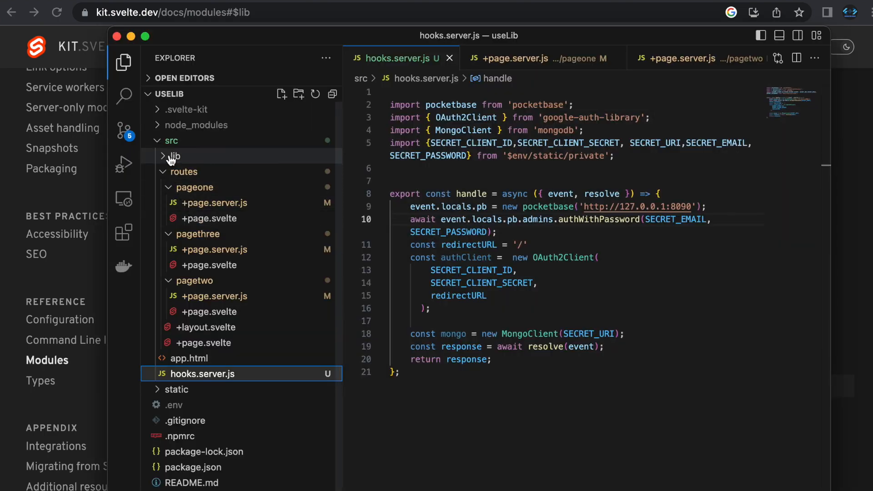
Create a new server.js file and a server folder inside src/lib.
right_click(174, 155)
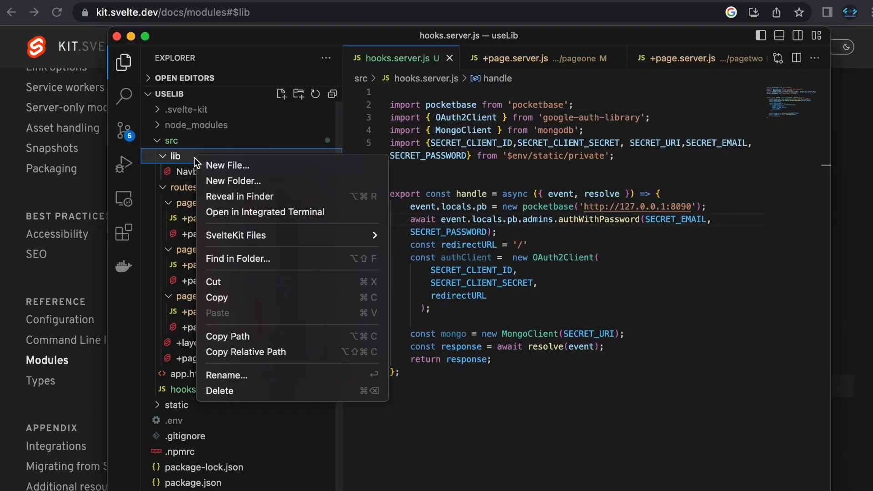
click(226, 165)
text(server.js)
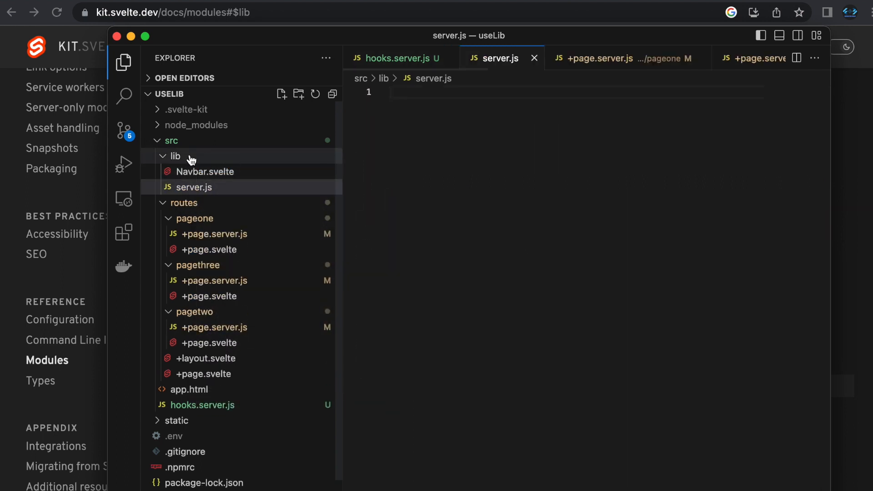
click(298, 93)
text(server)
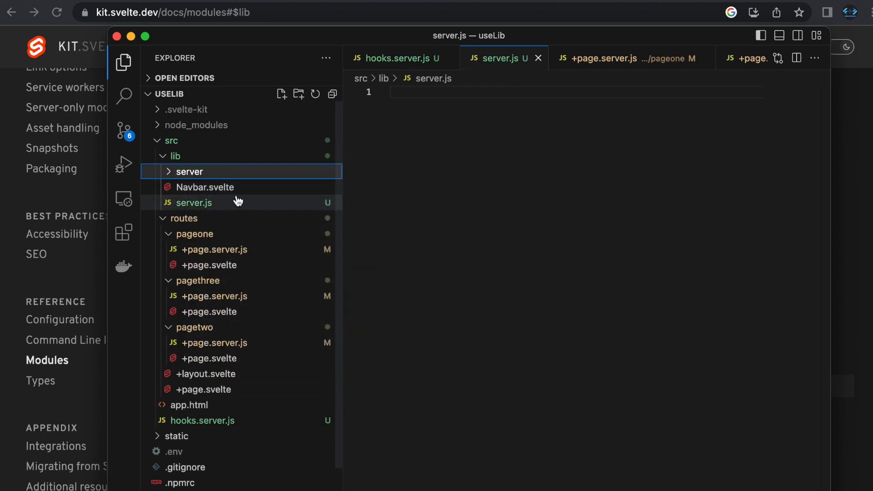
mouse_move(189, 172)
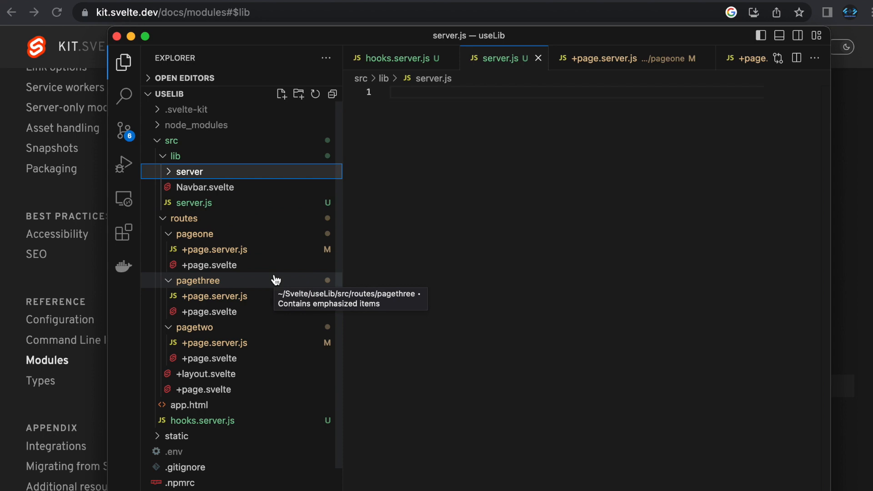
mouse_move(251, 412)
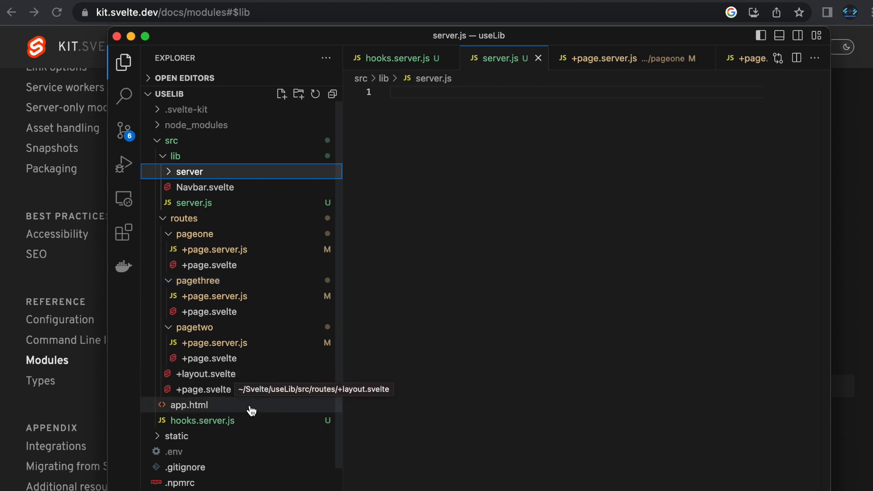
mouse_move(248, 420)
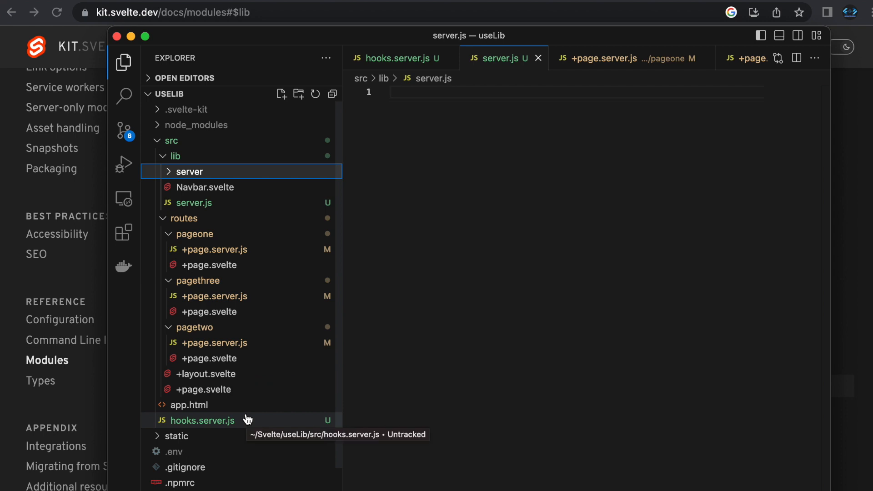
mouse_move(247, 420)
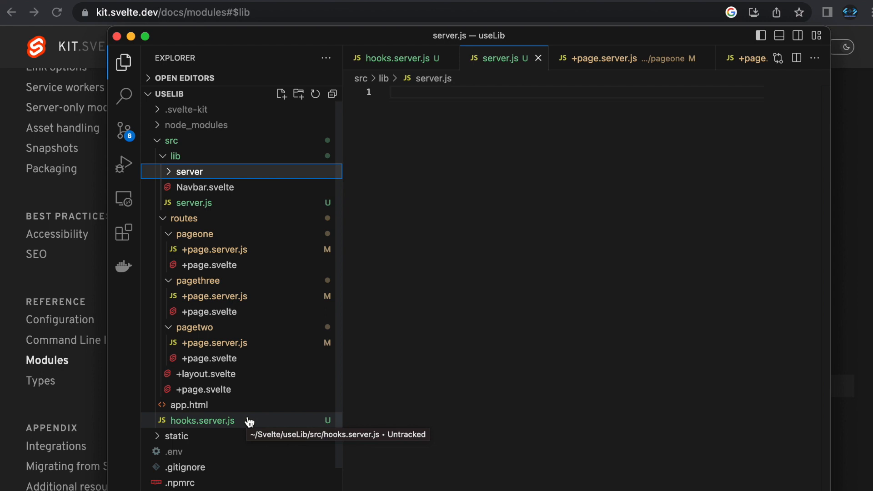
mouse_move(247, 421)
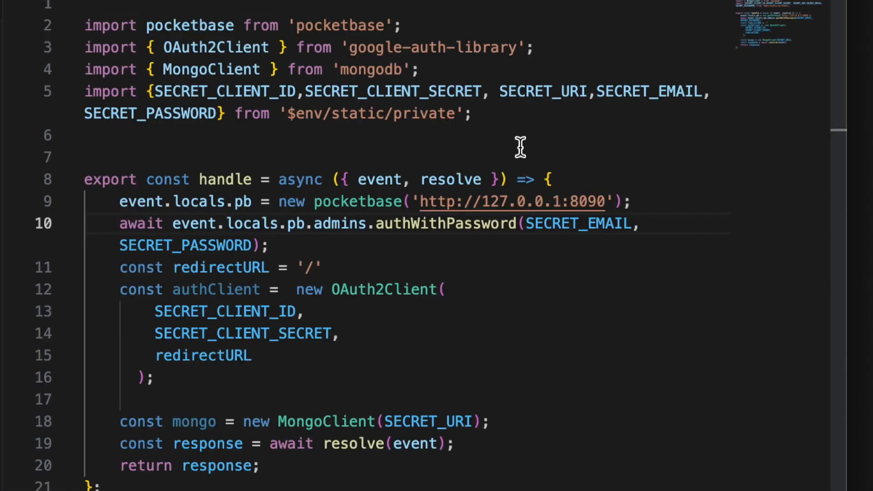
mouse_move(504, 125)
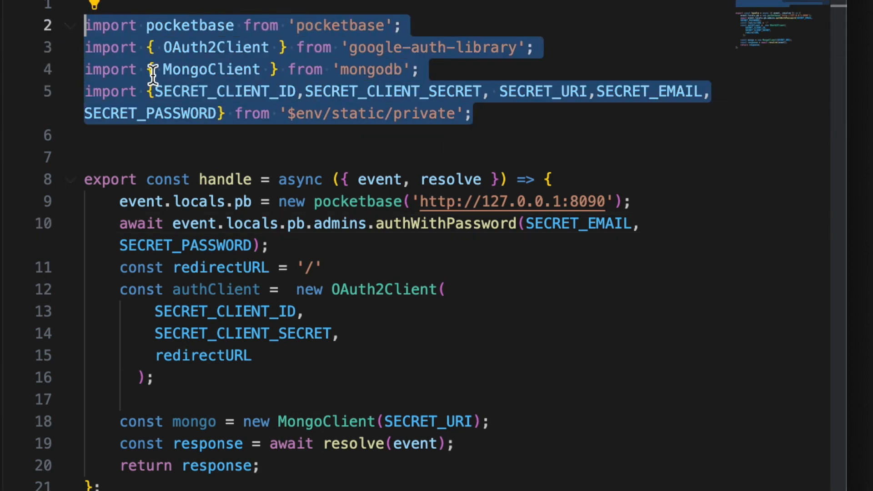
Cut the imports and client setup from hooks.server.js into lib/server.js, exporting pb with export const.
key(Delete)
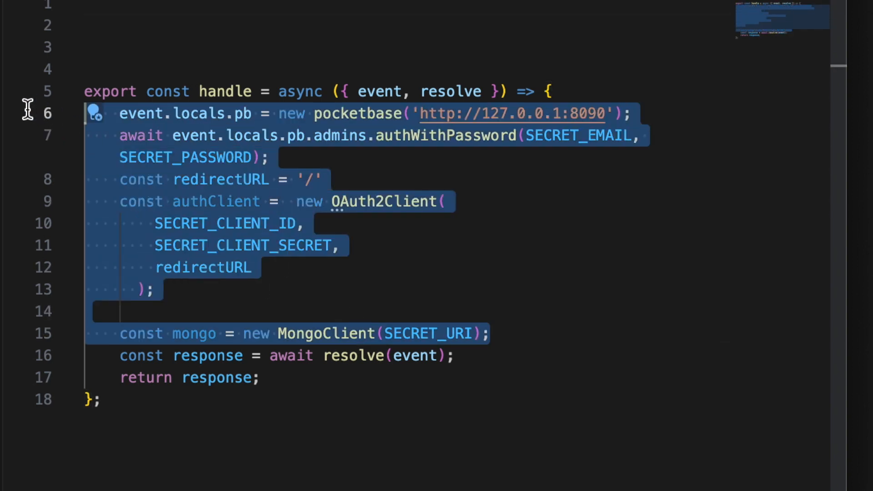
mouse_move(106, 123)
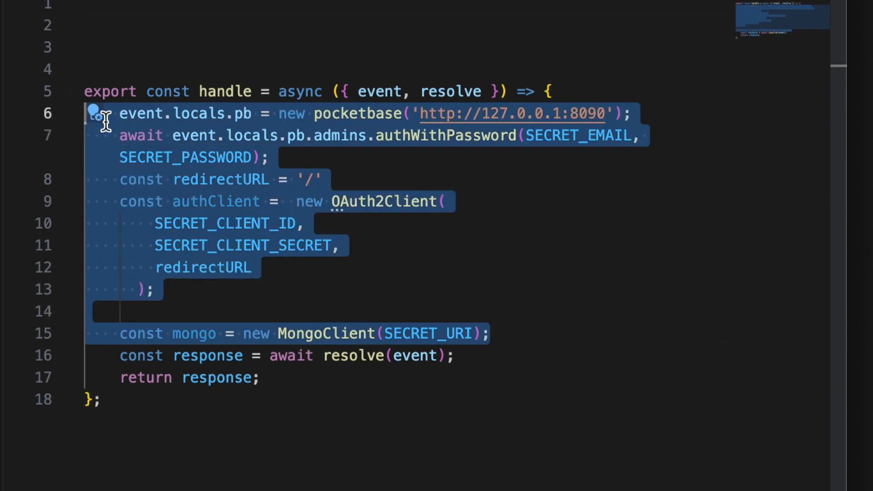
key(Delete)
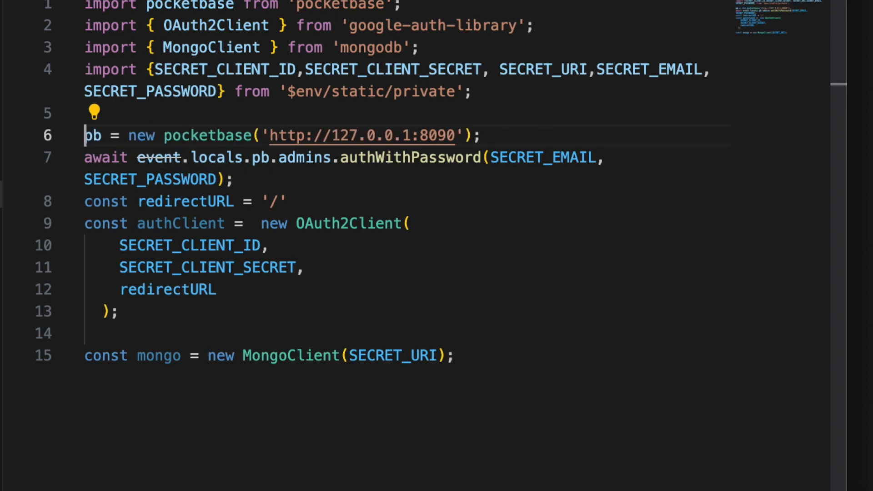
text(export const)
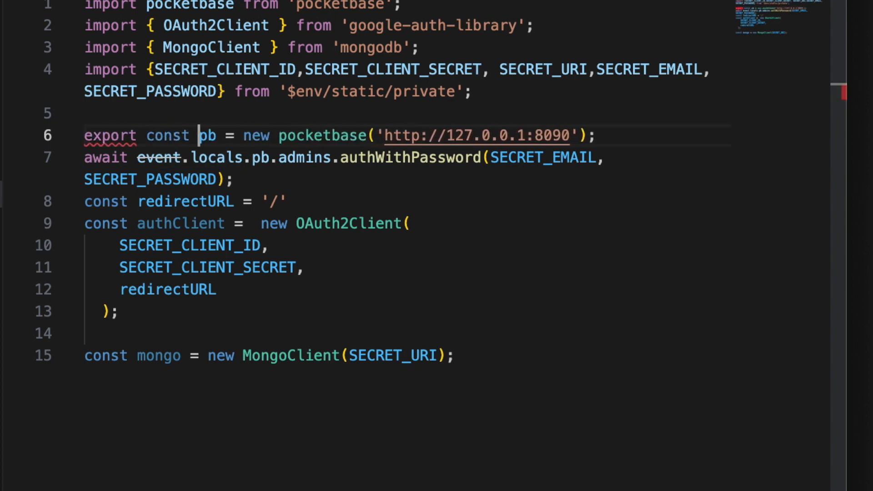
mouse_move(245, 162)
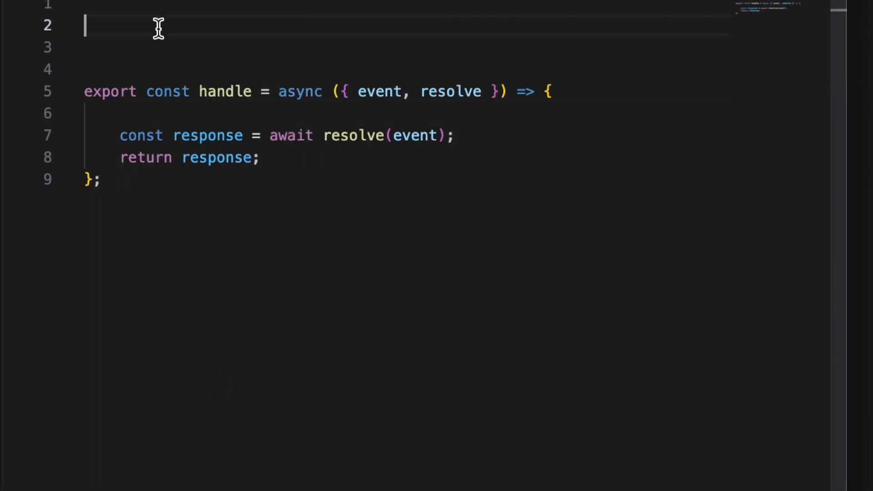
Import pb from './lib/server' and assign event.locals.pb and event.locals.mongo in handle.
text(import {})
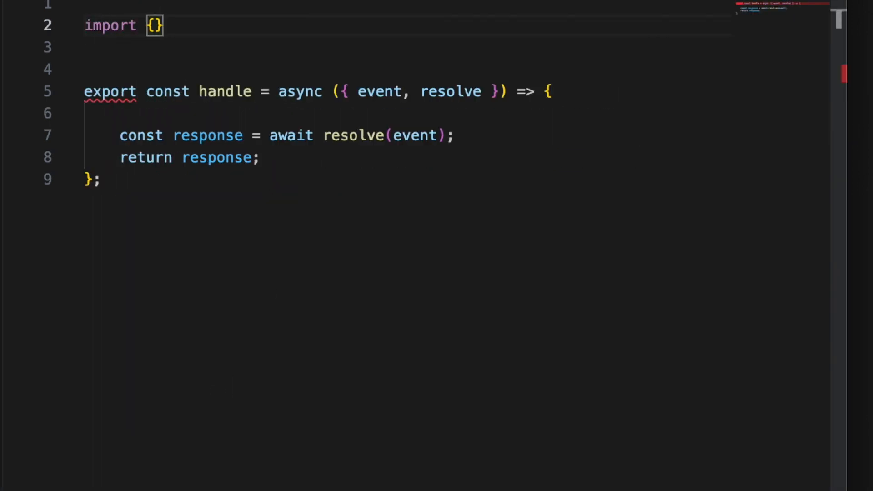
text(pb } from './lib/server';)
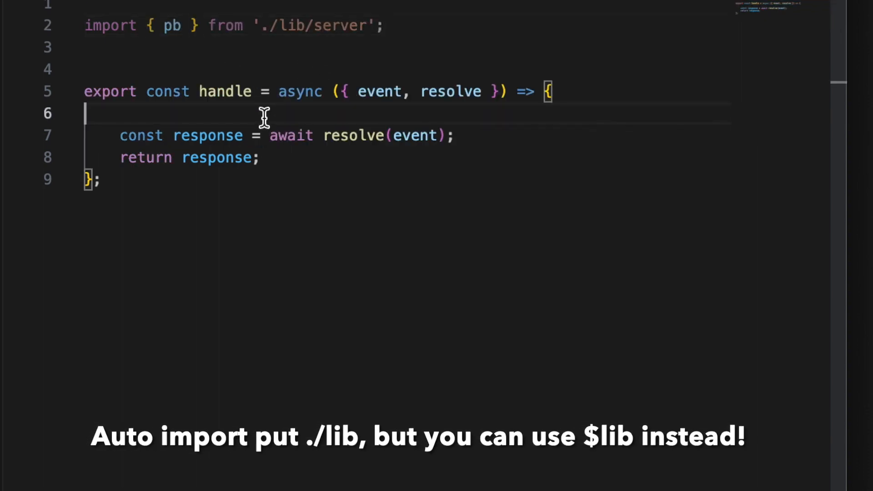
text(event.c)
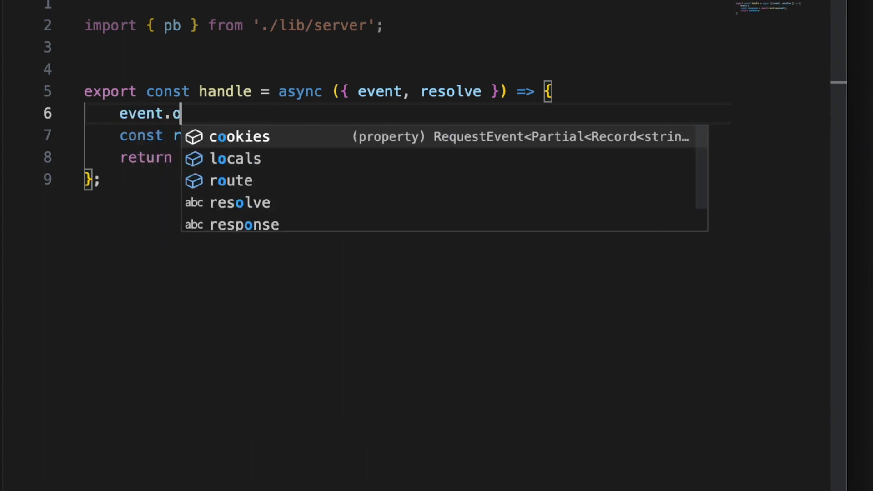
text(locals.pb = pb;)
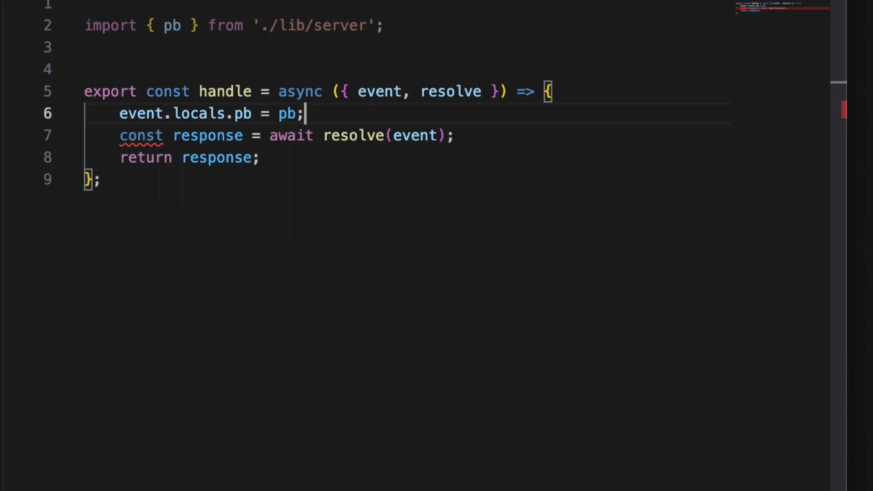
text(v)
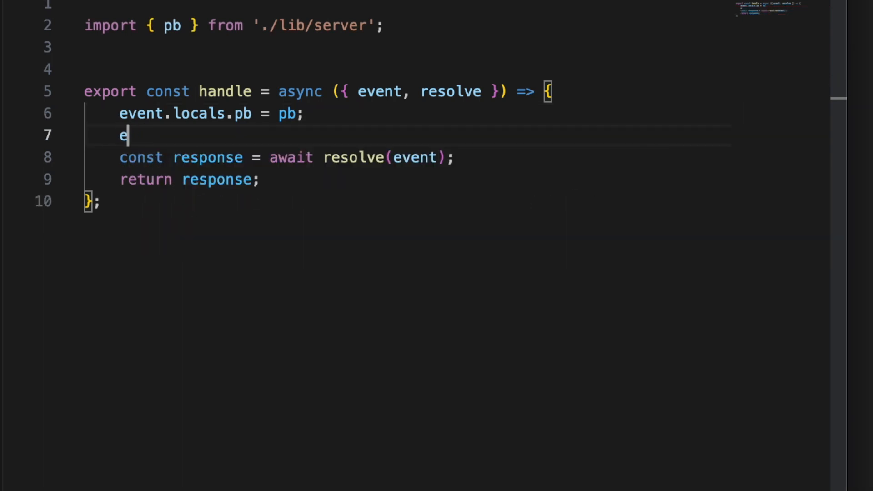
text(ven)
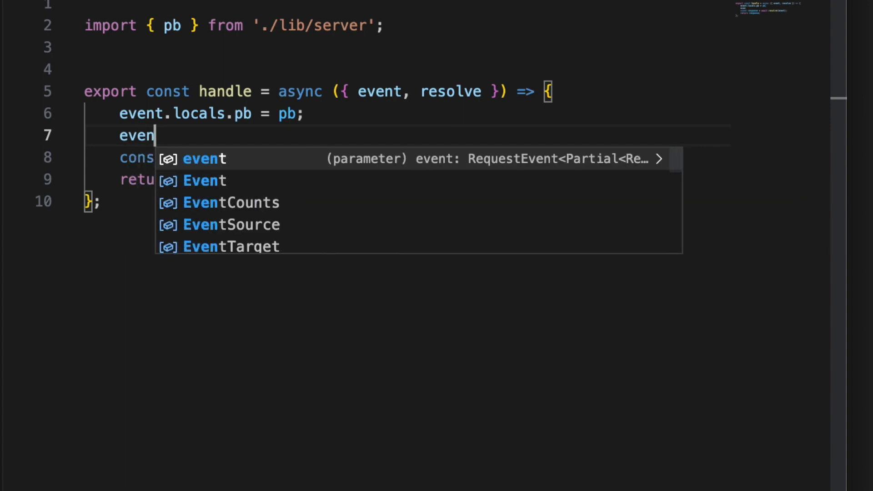
text(.locals.mo)
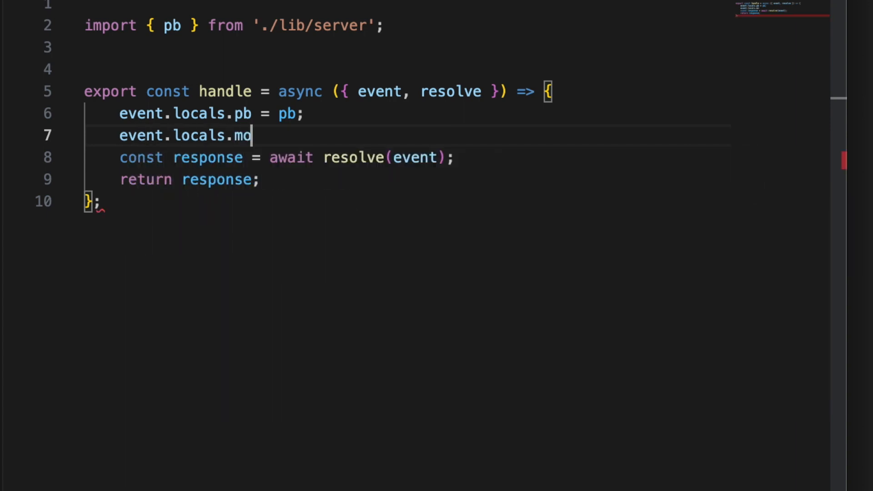
text(ng =)
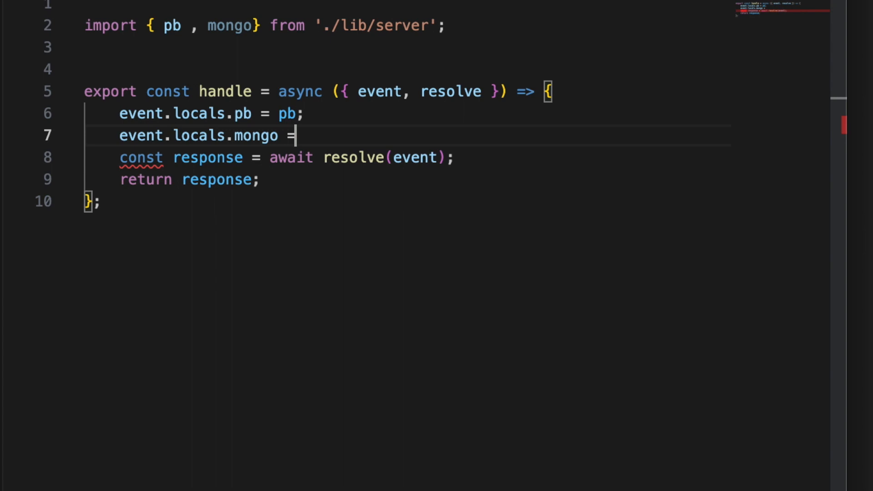
text(mongo;)
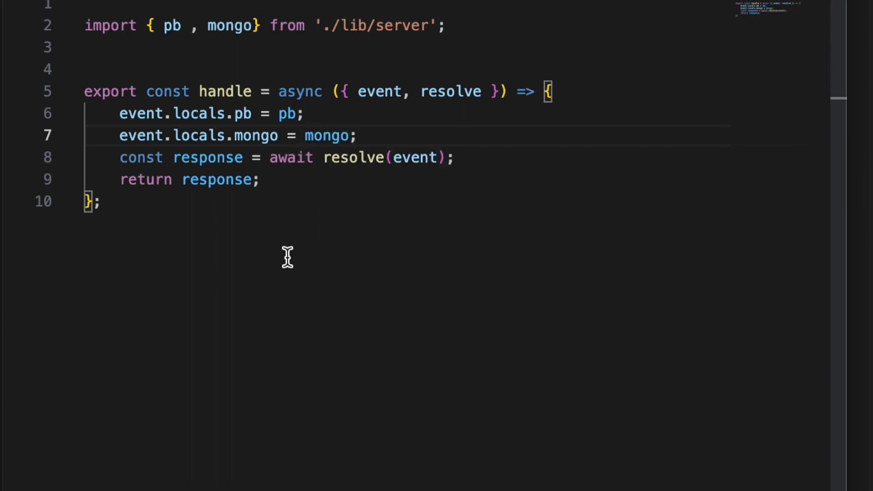
Assign event.locals.authClient, letting IntelliSense add the authClient import.
text(ev)
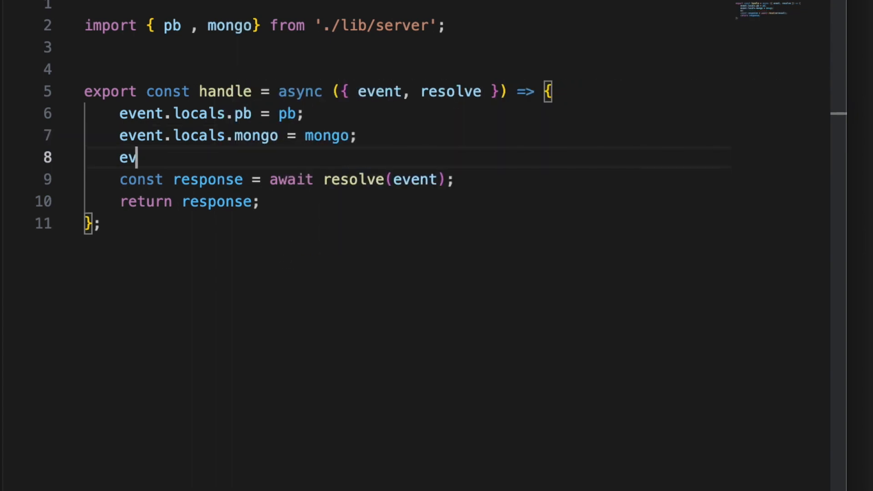
text(ent.locals.)
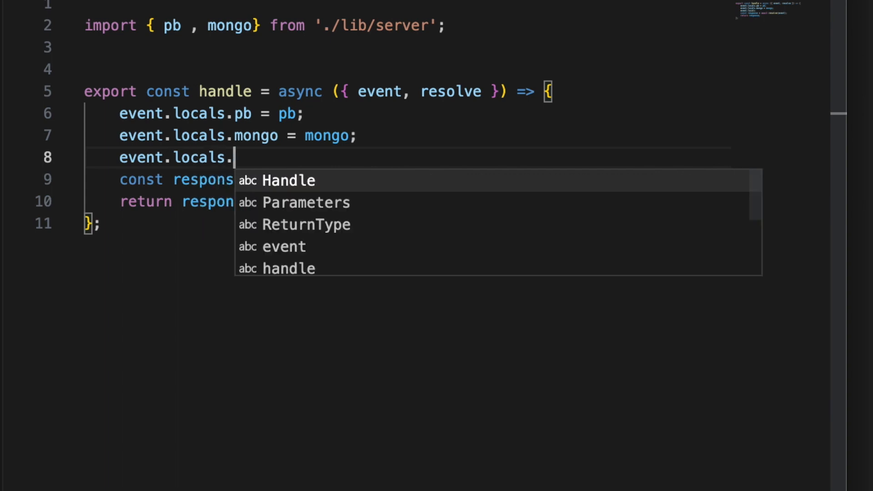
text(au)
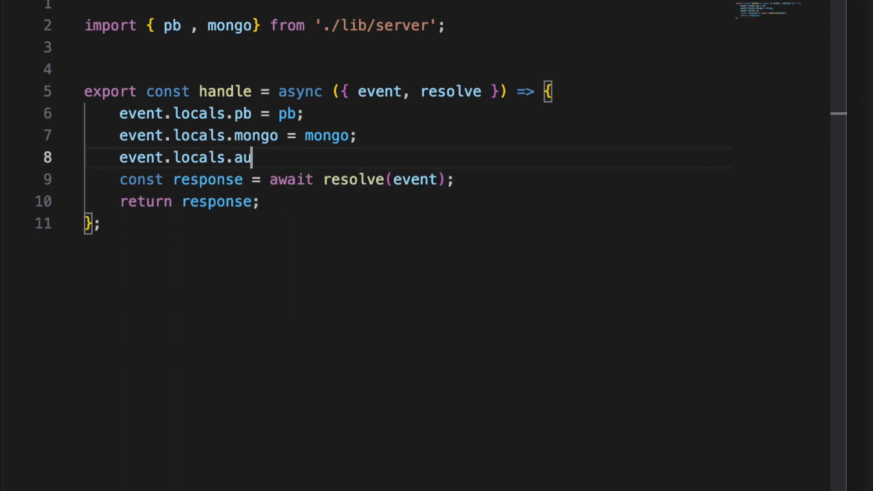
text(th>c)
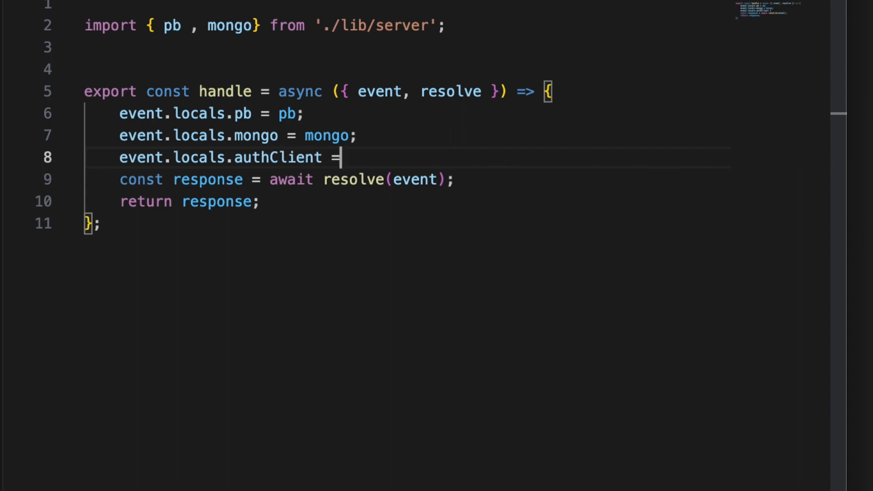
text(auth)
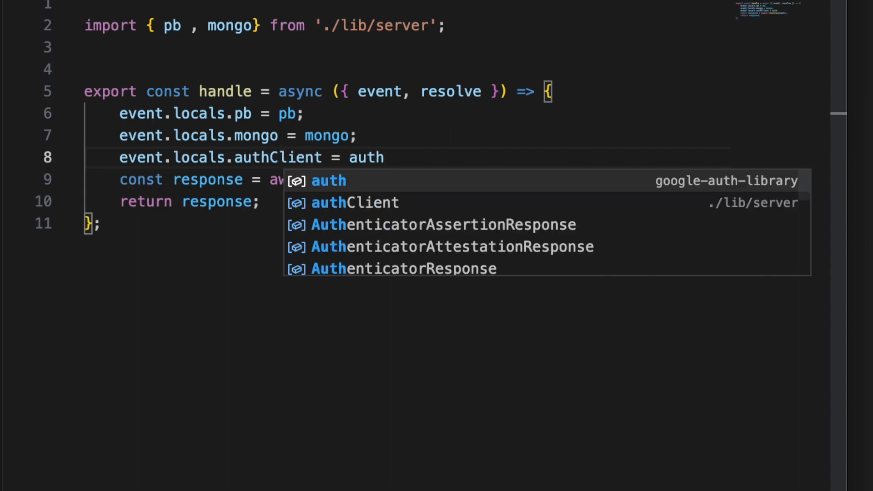
click(354, 202)
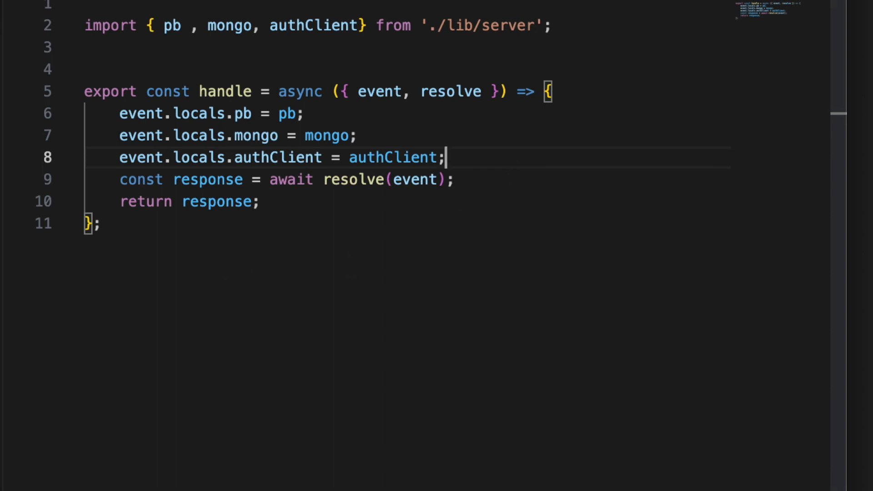
mouse_move(124, 188)
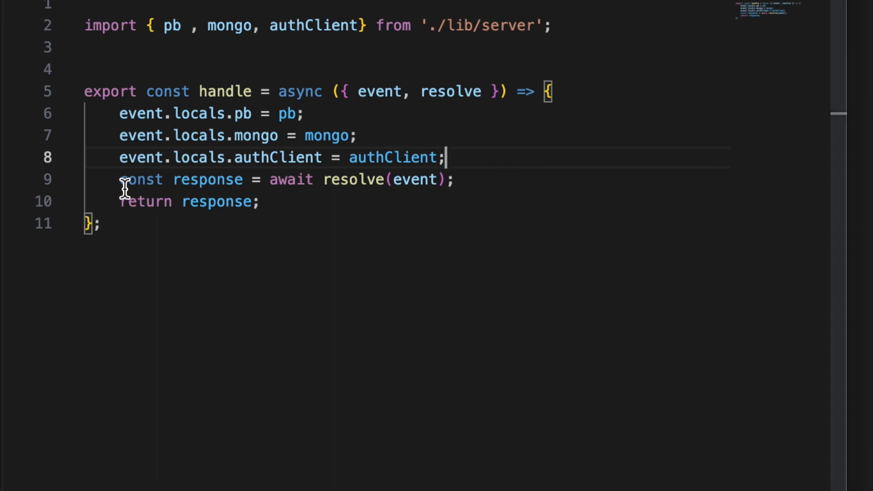
mouse_move(148, 258)
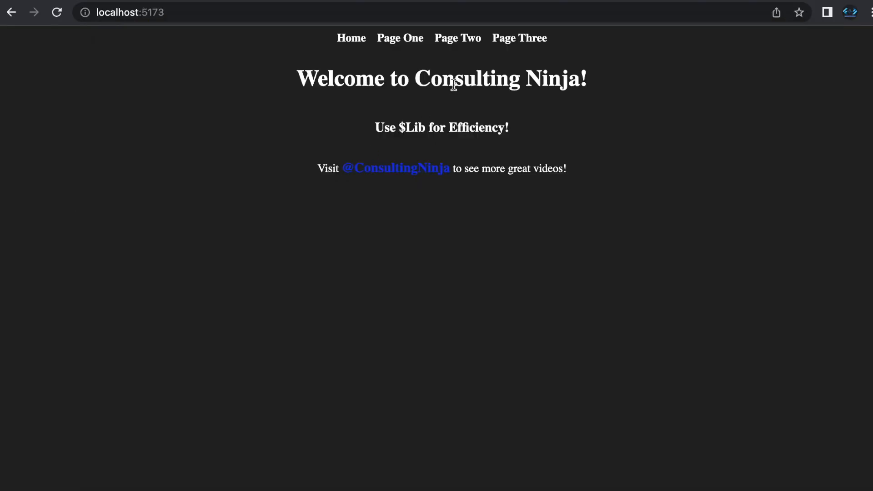
Navigate to Page One to confirm the three jobs still list after the refactor.
click(400, 39)
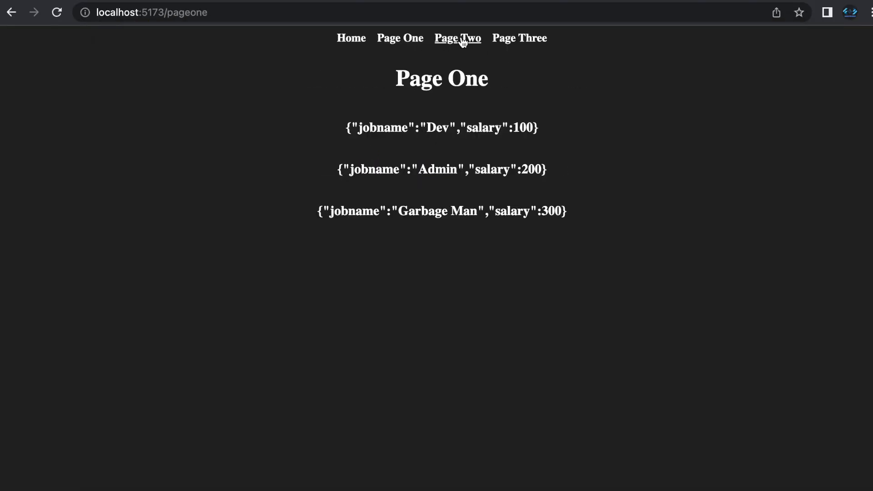
mouse_move(400, 38)
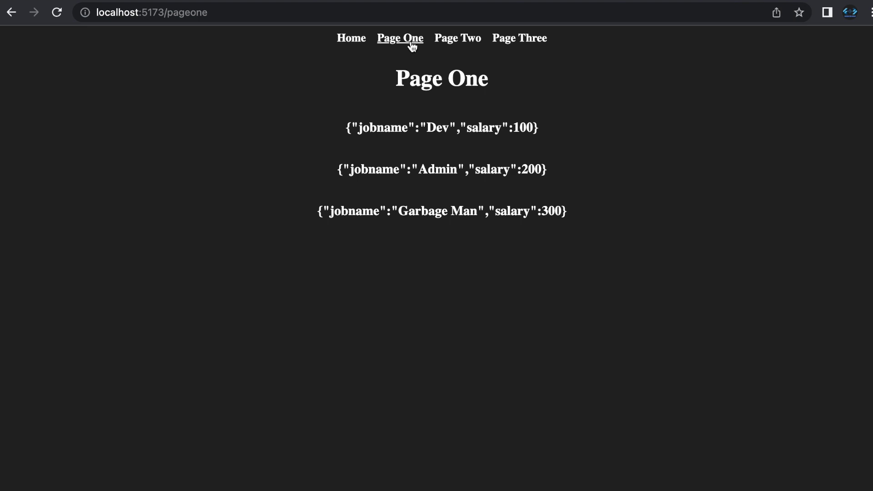
mouse_move(460, 279)
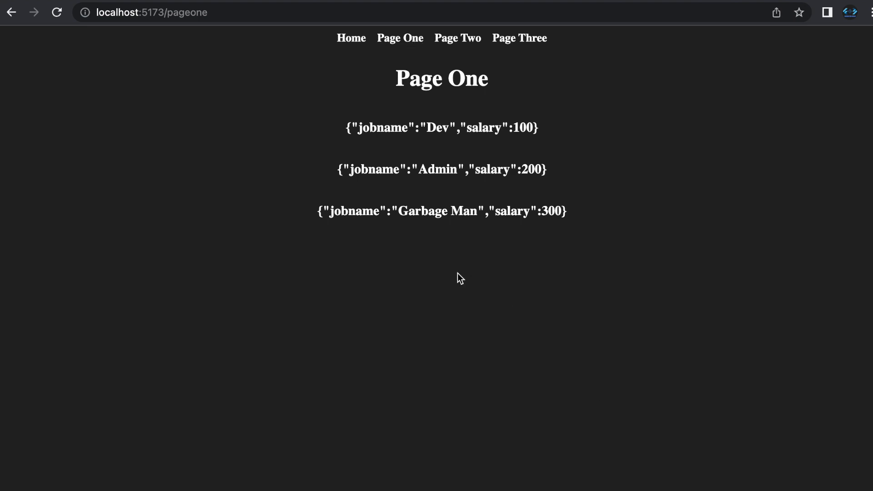
mouse_move(425, 237)
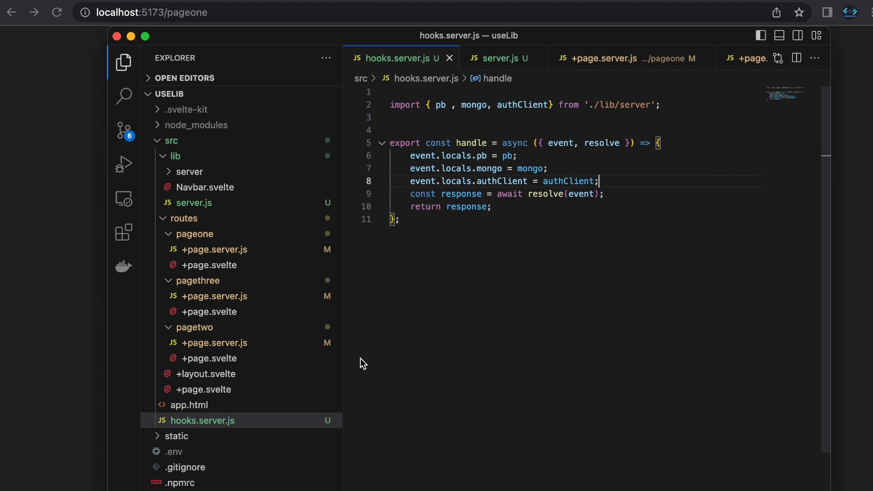
mouse_move(411, 342)
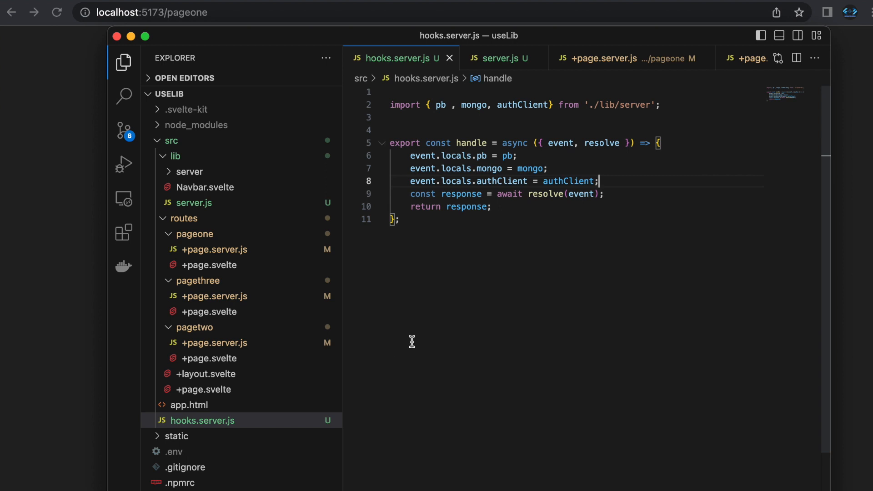
mouse_move(483, 173)
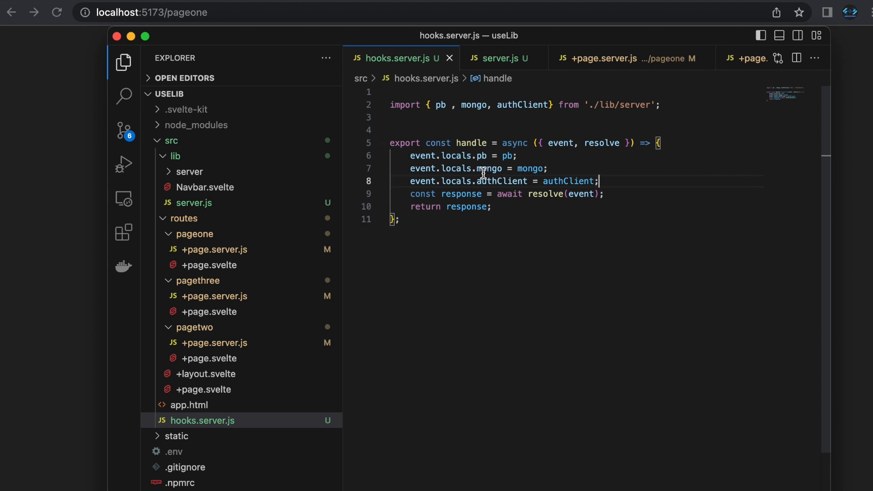
mouse_move(462, 217)
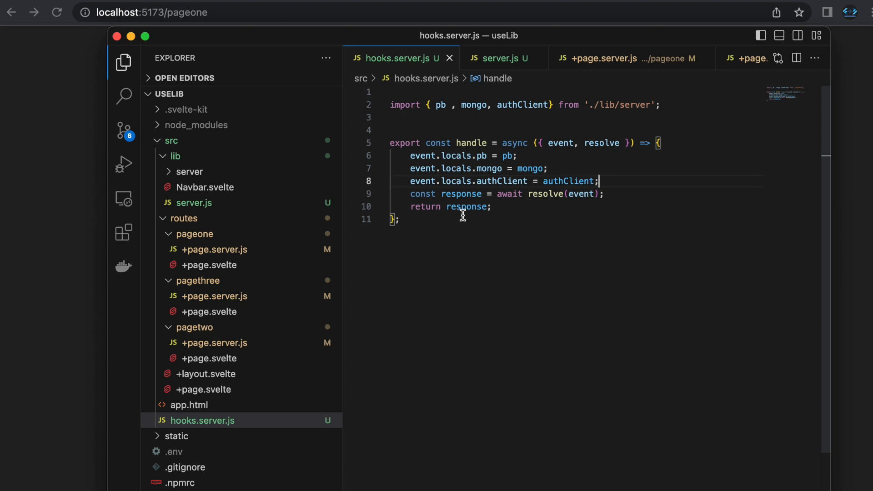
mouse_move(206, 212)
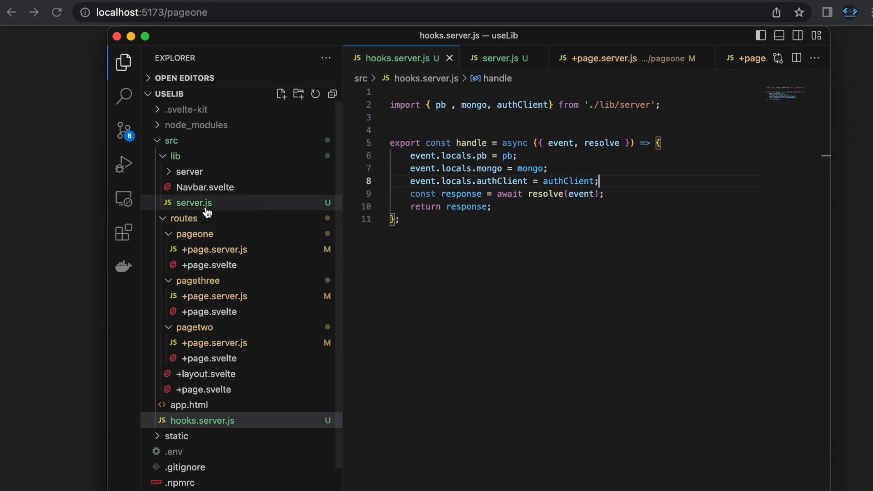
mouse_move(194, 202)
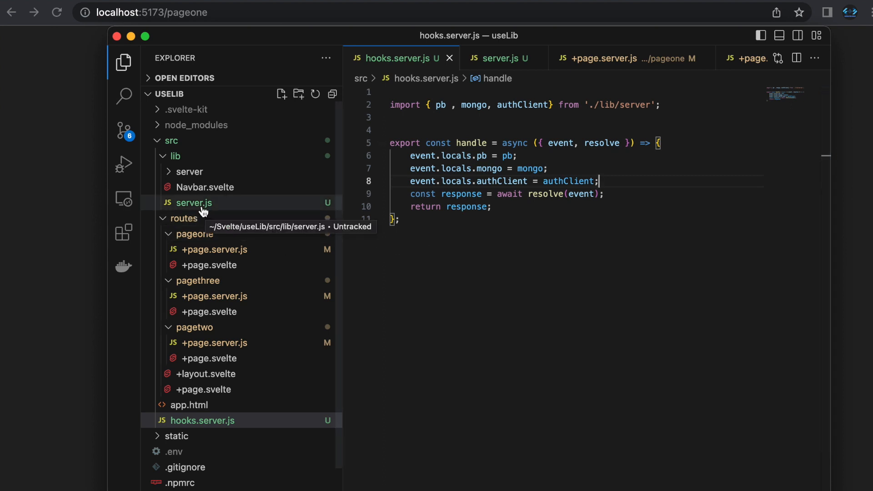
mouse_move(190, 172)
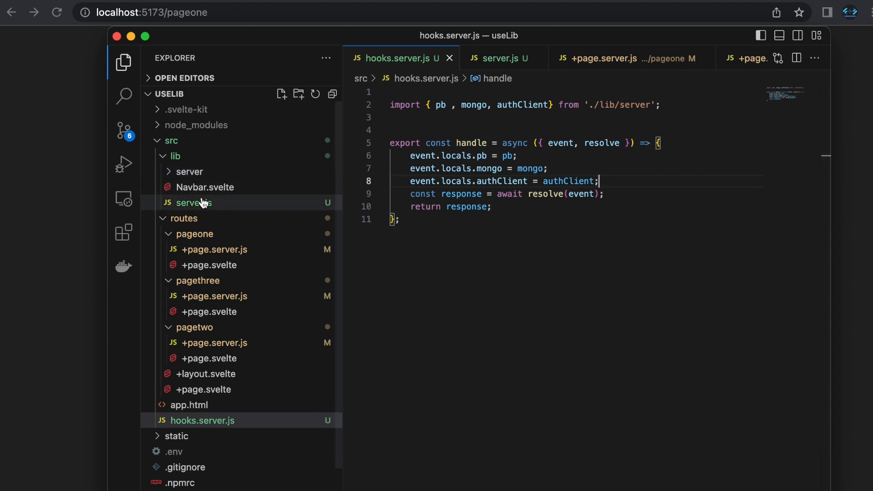
click(195, 202)
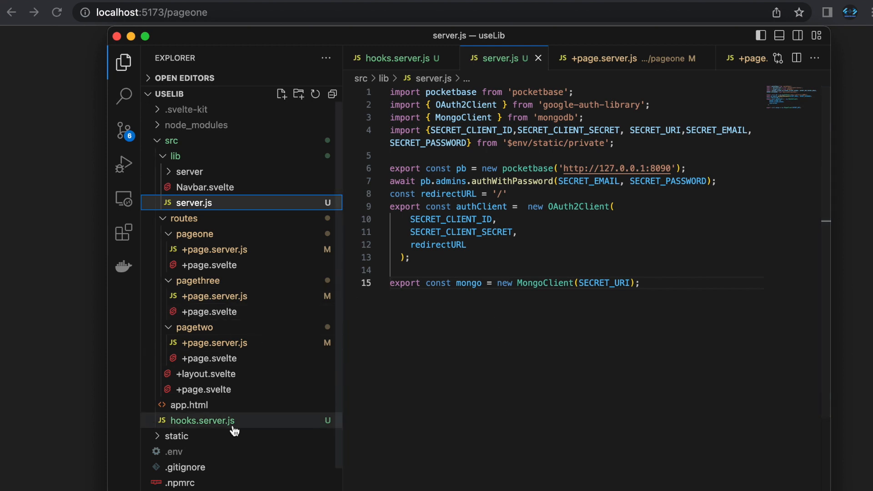
click(202, 420)
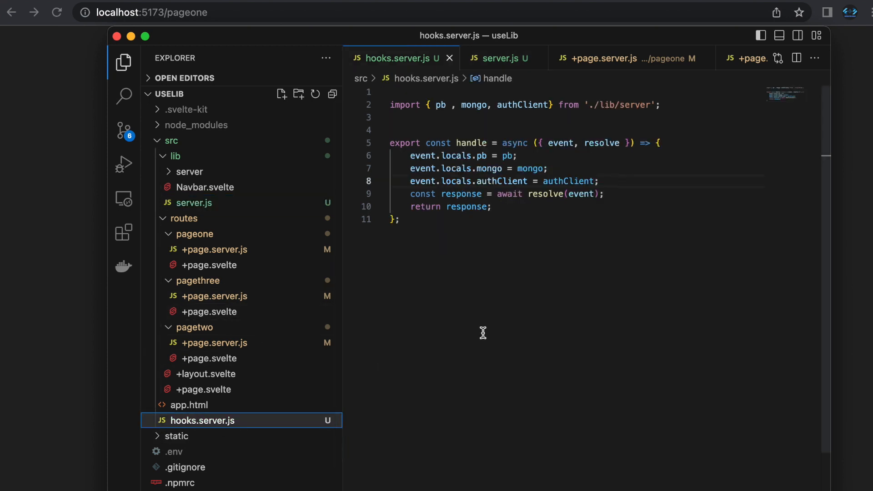